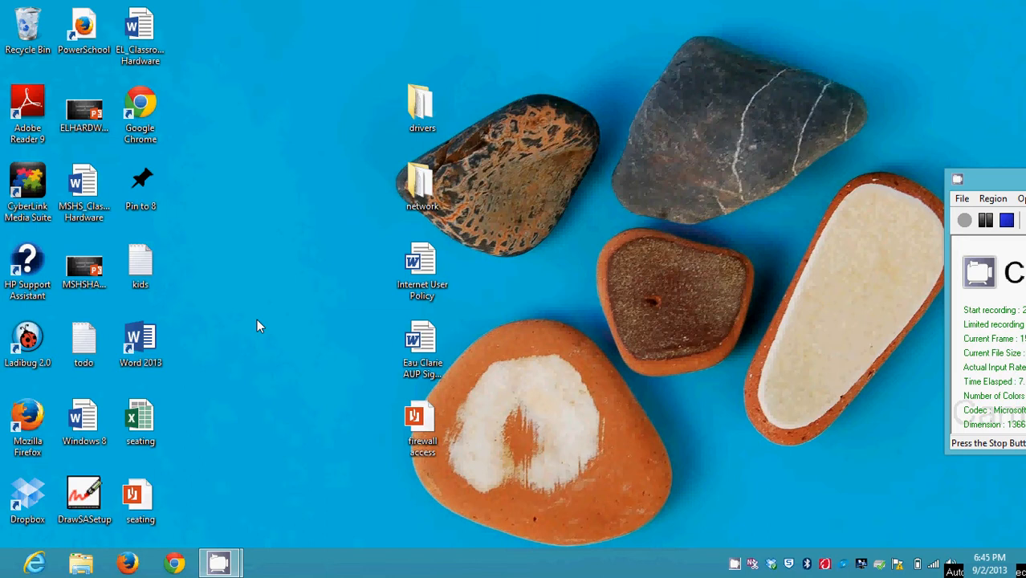
pyautogui.moveTo(586, 122)
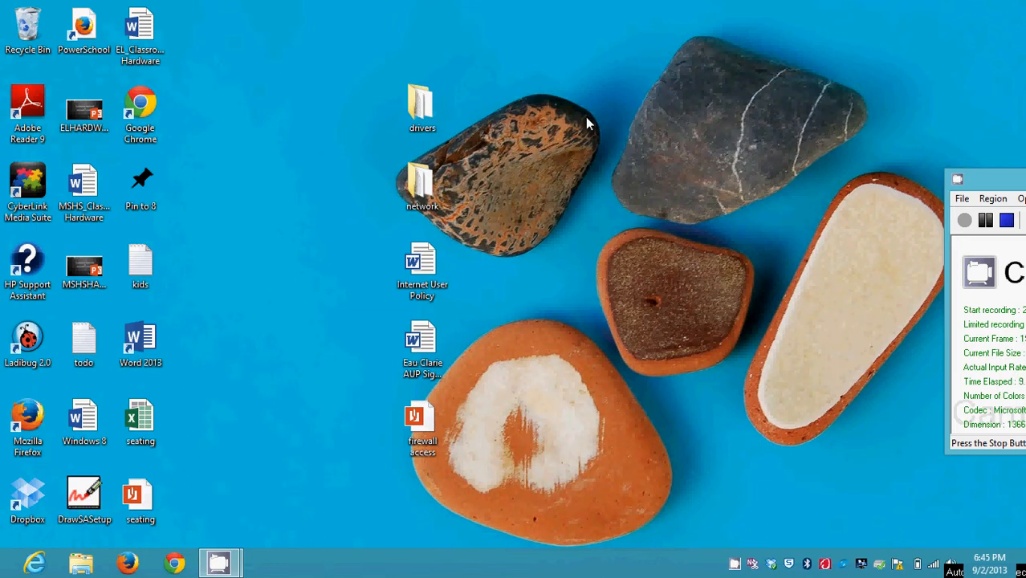
pyautogui.moveTo(219, 234)
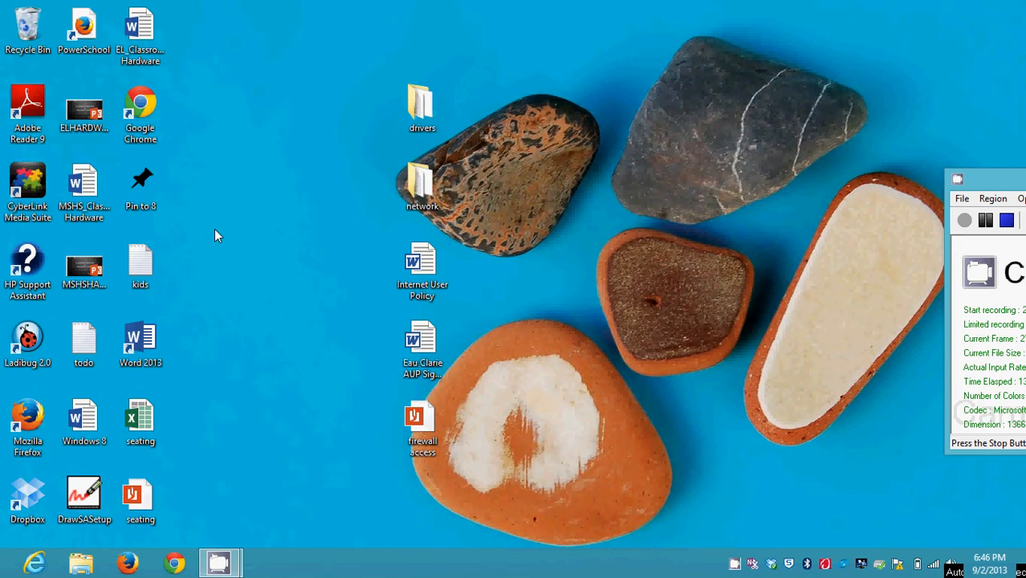
pyautogui.moveTo(362, 328)
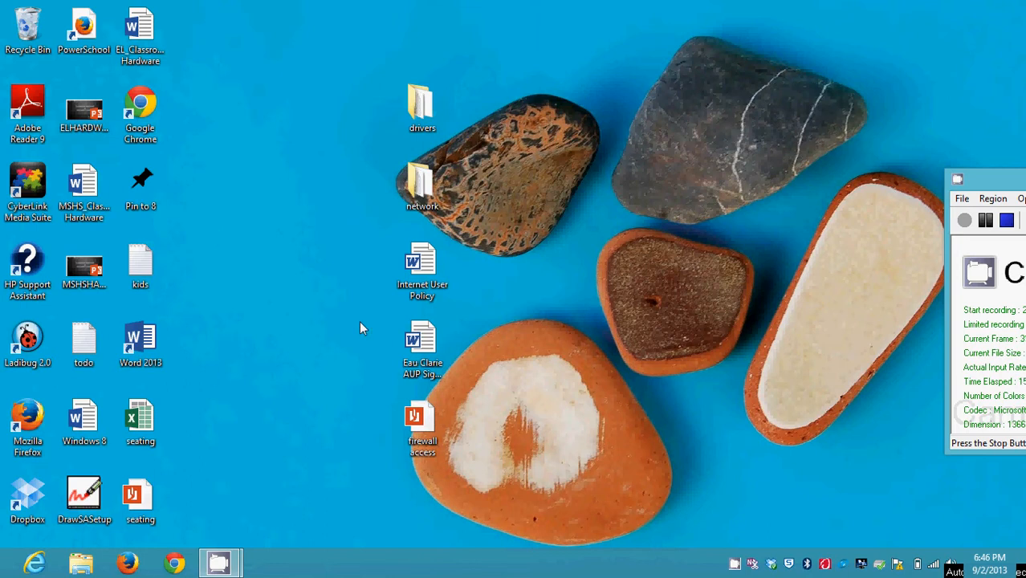
pyautogui.moveTo(296, 367)
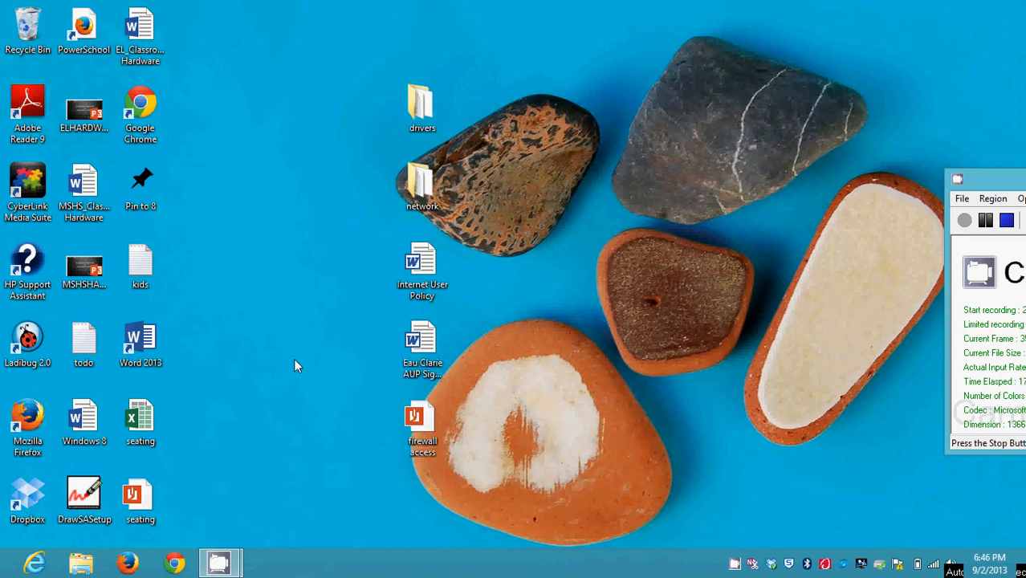
pyautogui.moveTo(244, 175)
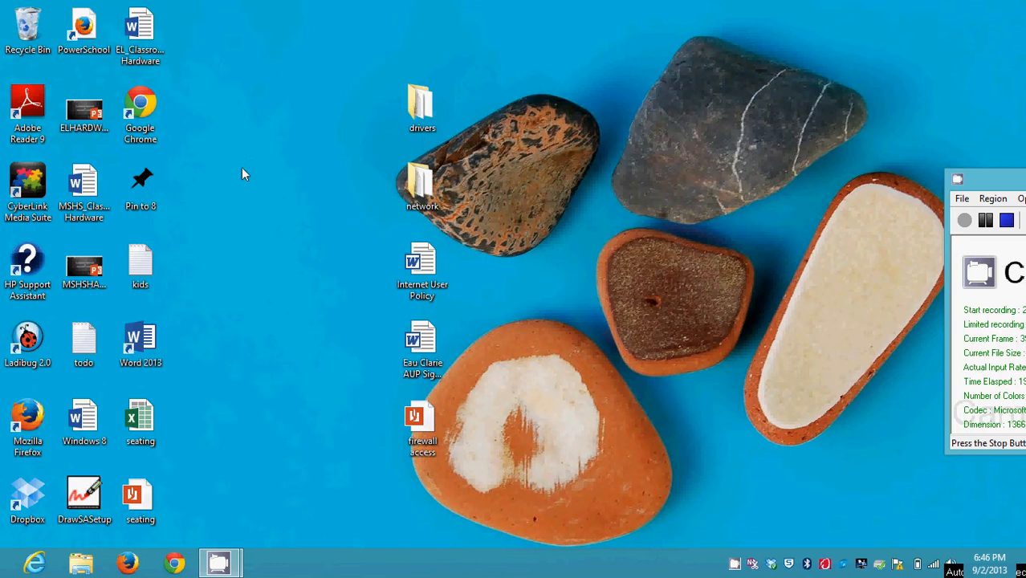
pyautogui.moveTo(270, 155)
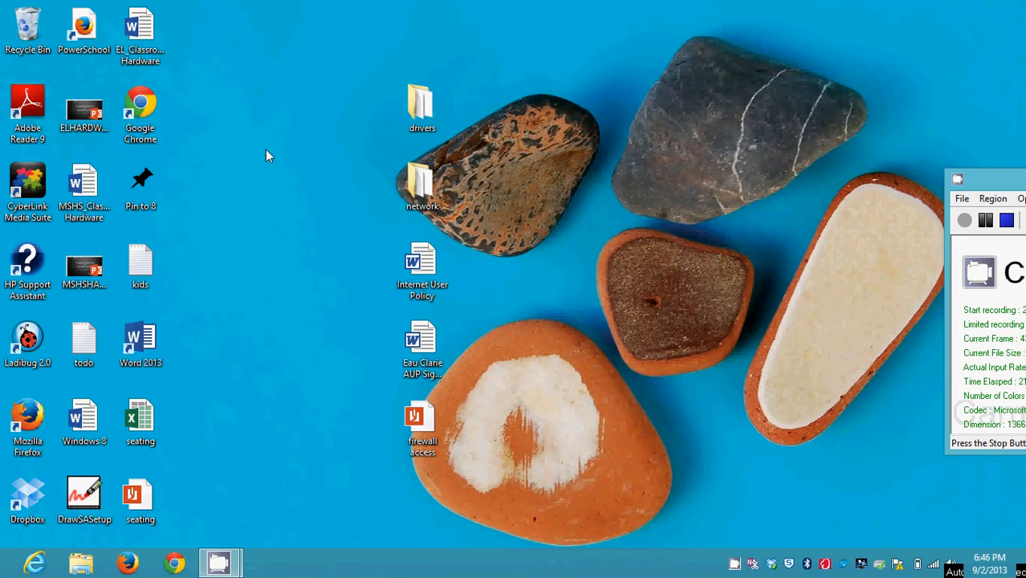
pyautogui.moveTo(171, 100)
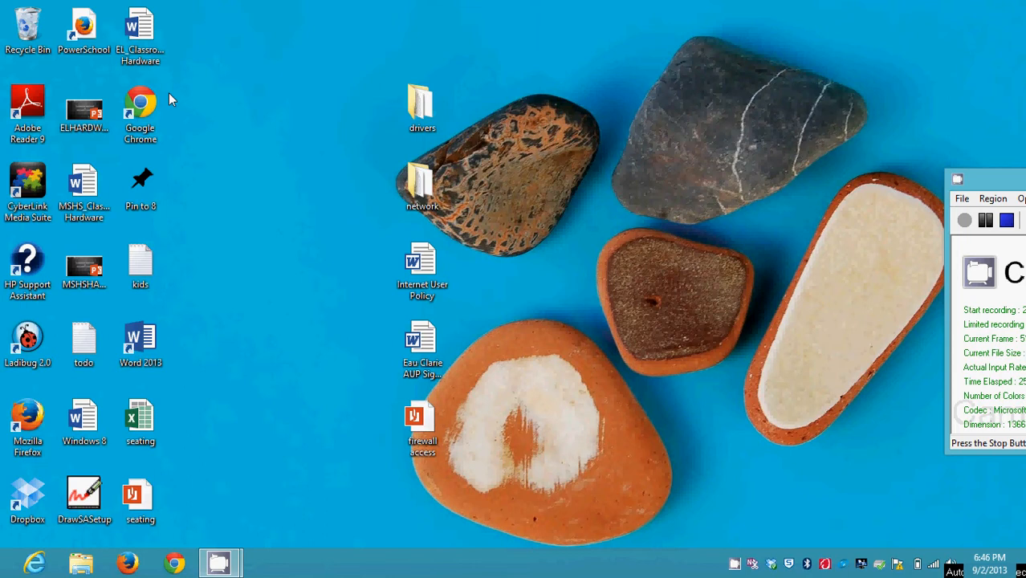
# Empty the Recycle Bin and confirm permanently deleting its 10 items.
pyautogui.click(28, 28)
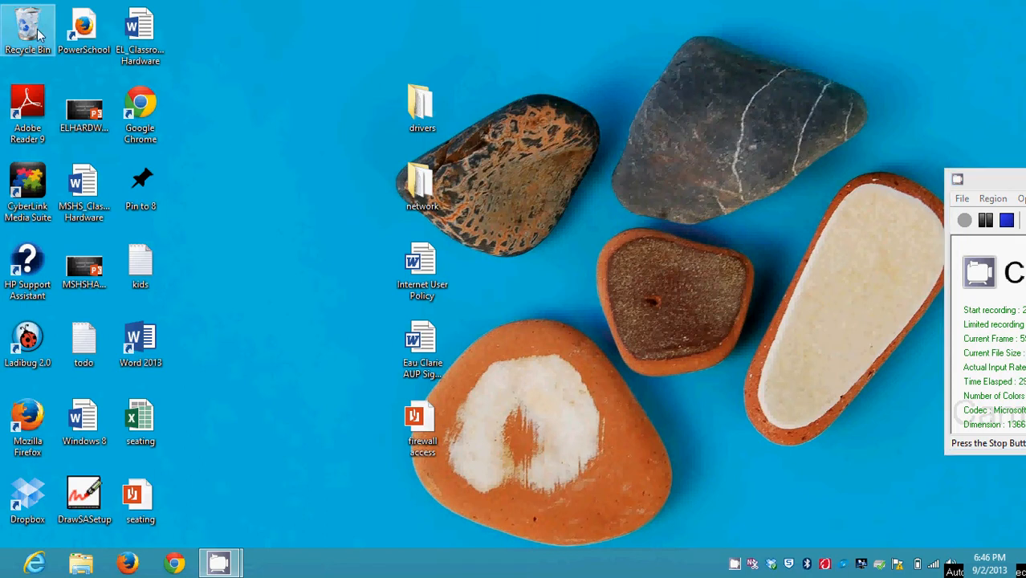
pyautogui.rightClick(29, 29)
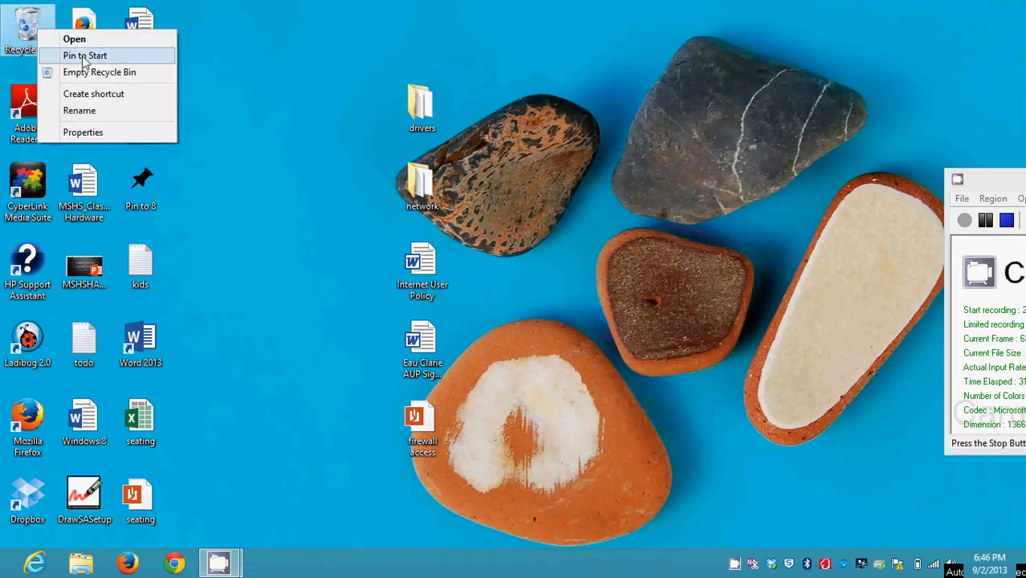
pyautogui.click(100, 73)
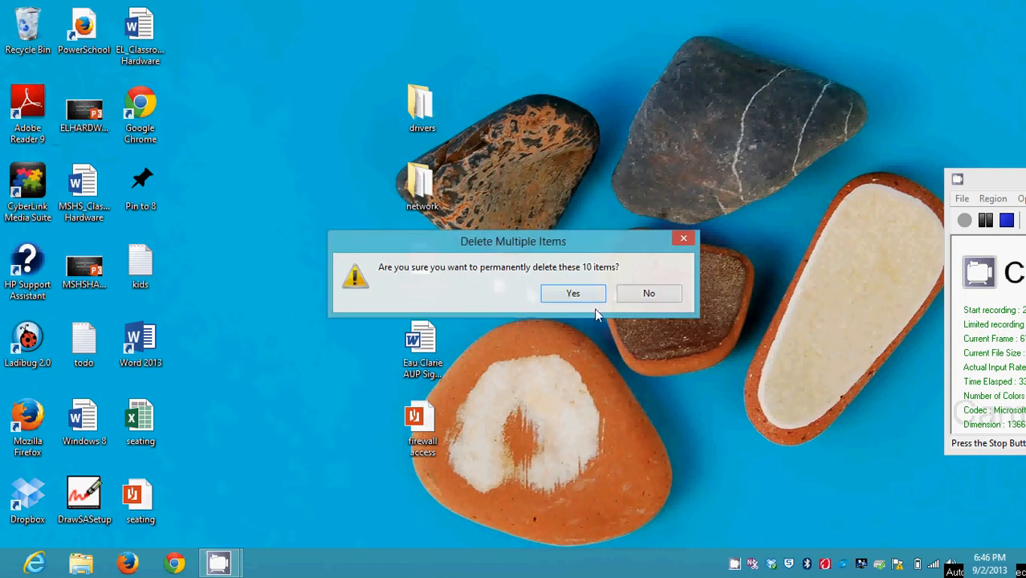
pyautogui.click(572, 292)
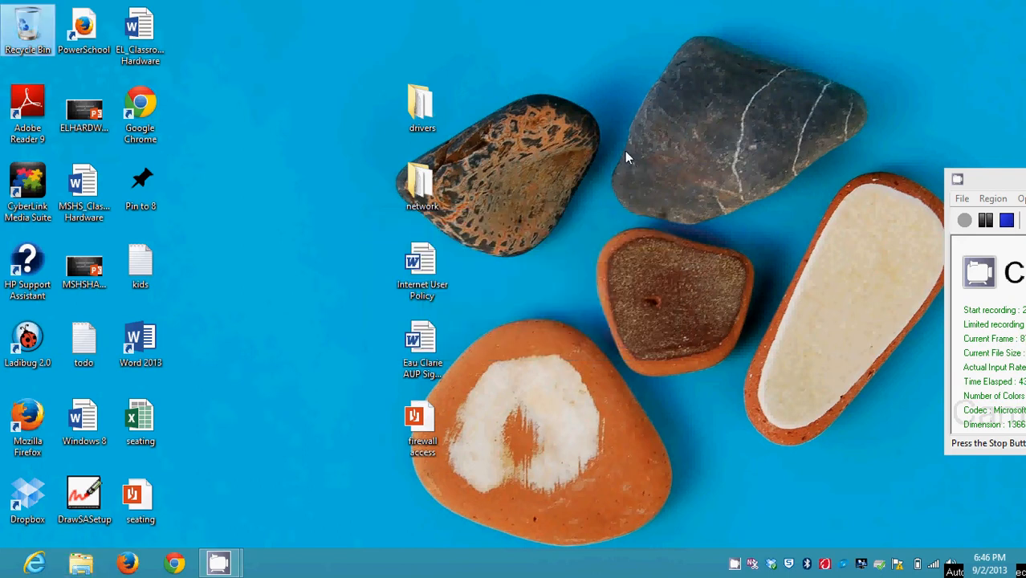
pyautogui.moveTo(518, 109)
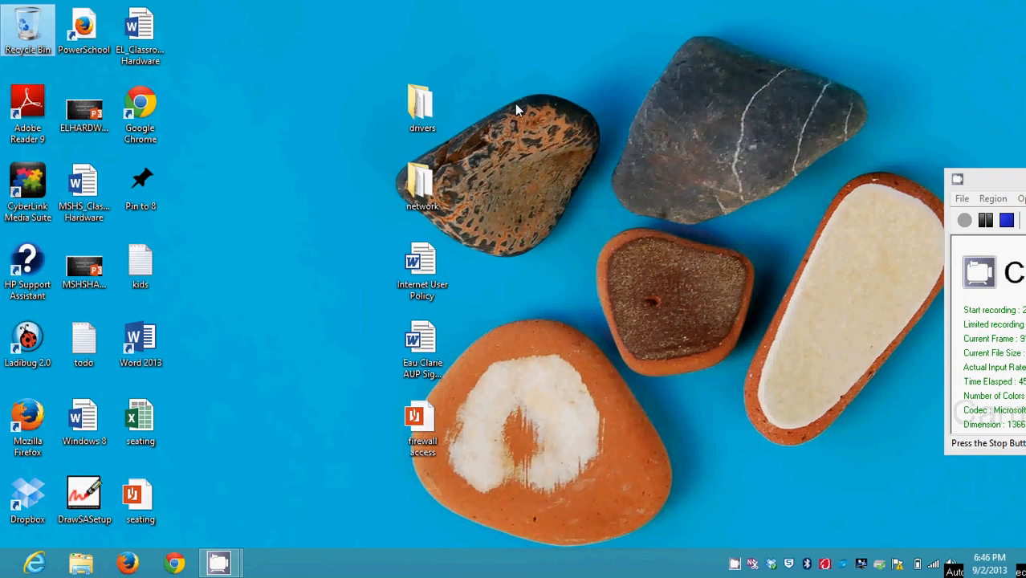
pyautogui.moveTo(343, 88)
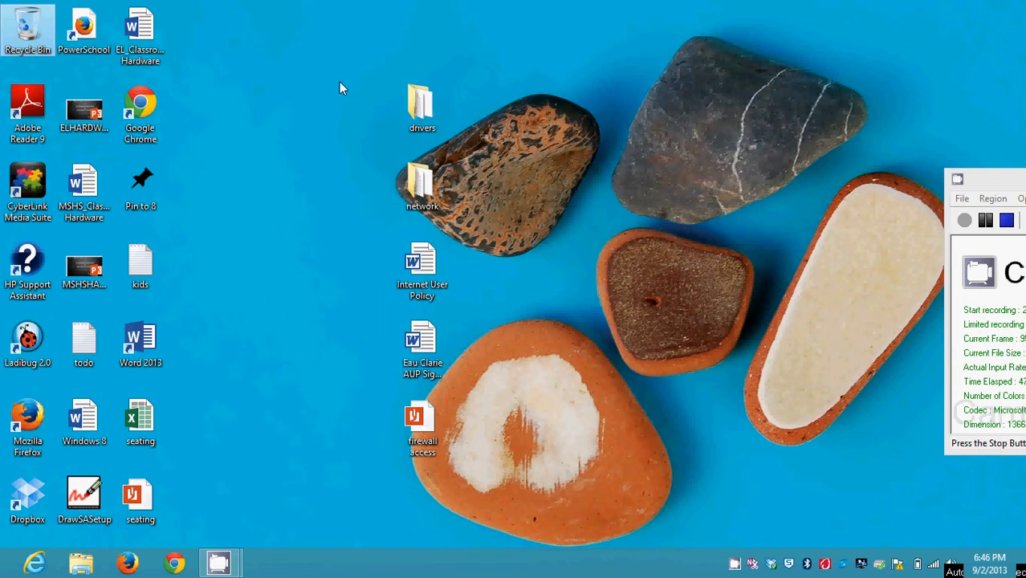
pyautogui.moveTo(267, 206)
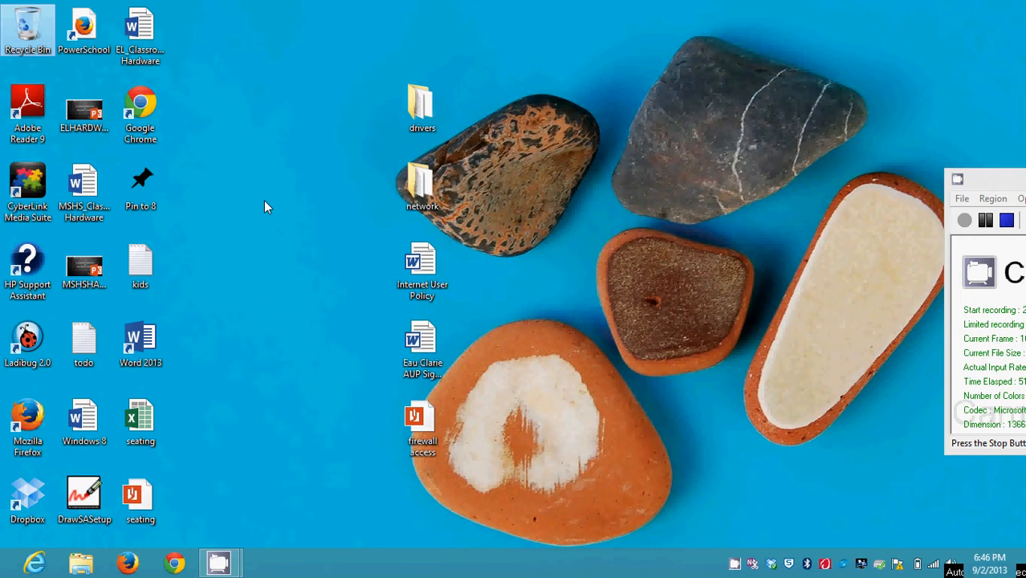
# Open Personalization from the desktop context menu.
pyautogui.rightClick(267, 208)
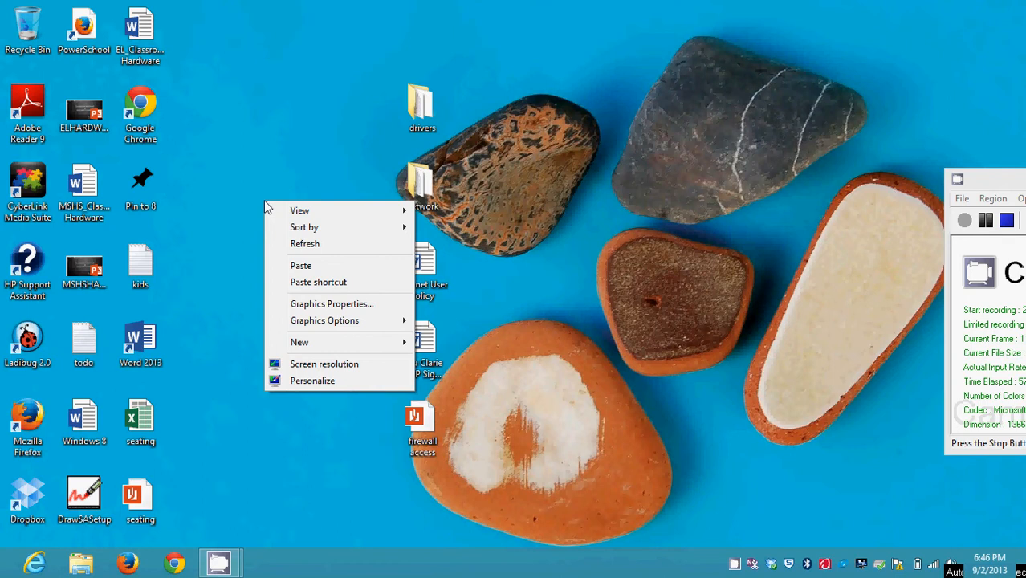
pyautogui.moveTo(302, 265)
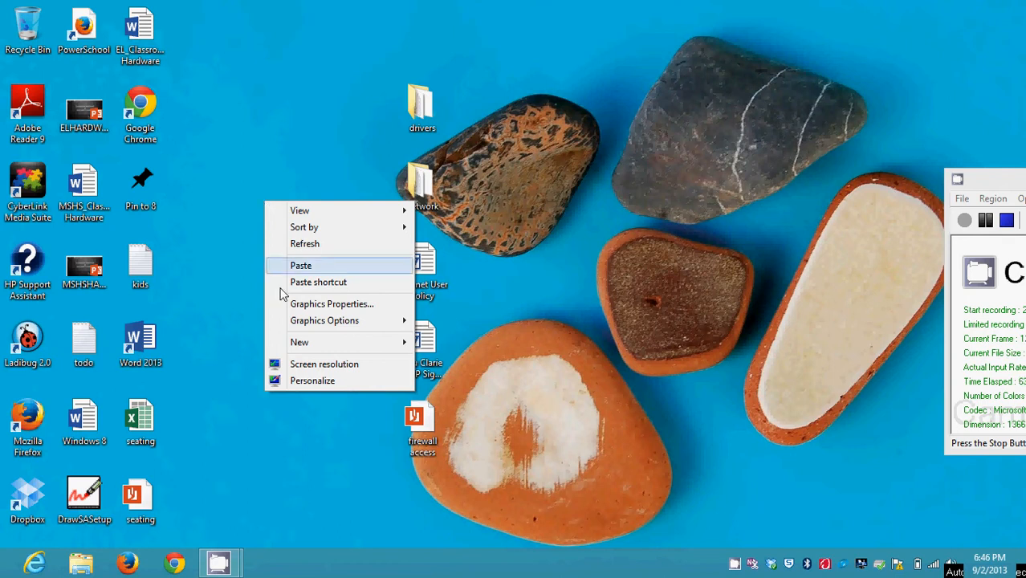
pyautogui.moveTo(311, 381)
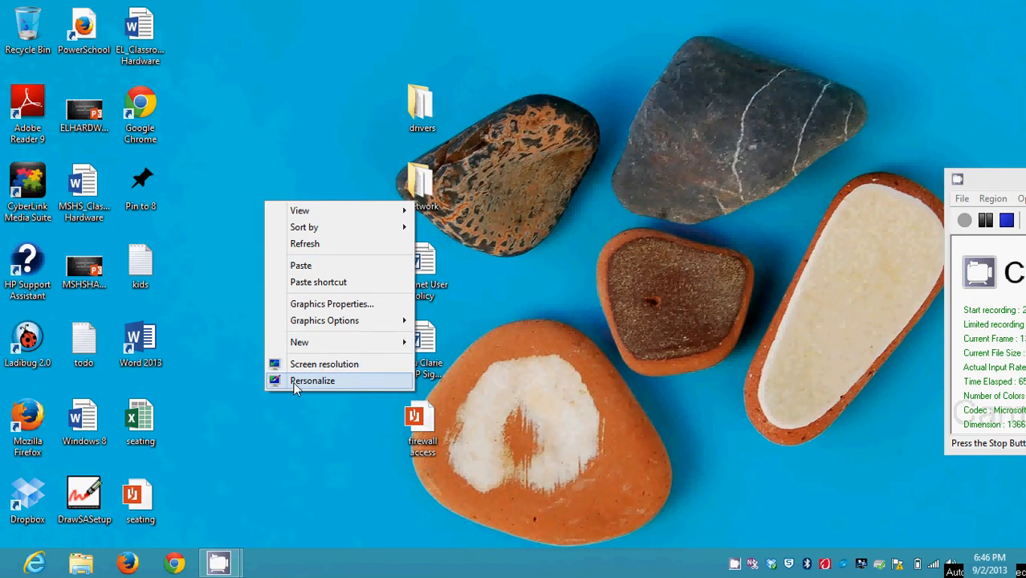
pyautogui.click(311, 380)
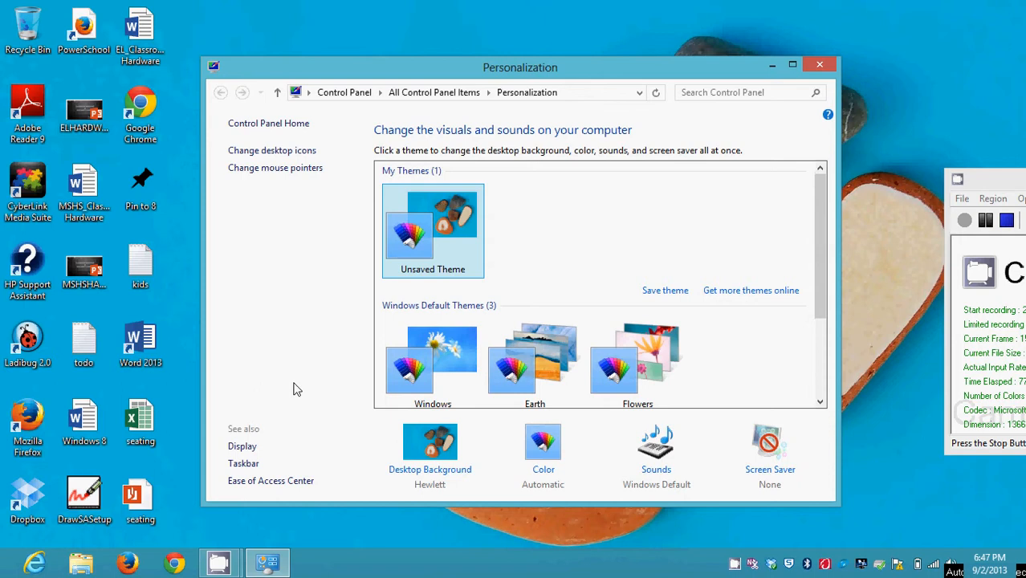
pyautogui.moveTo(773, 440)
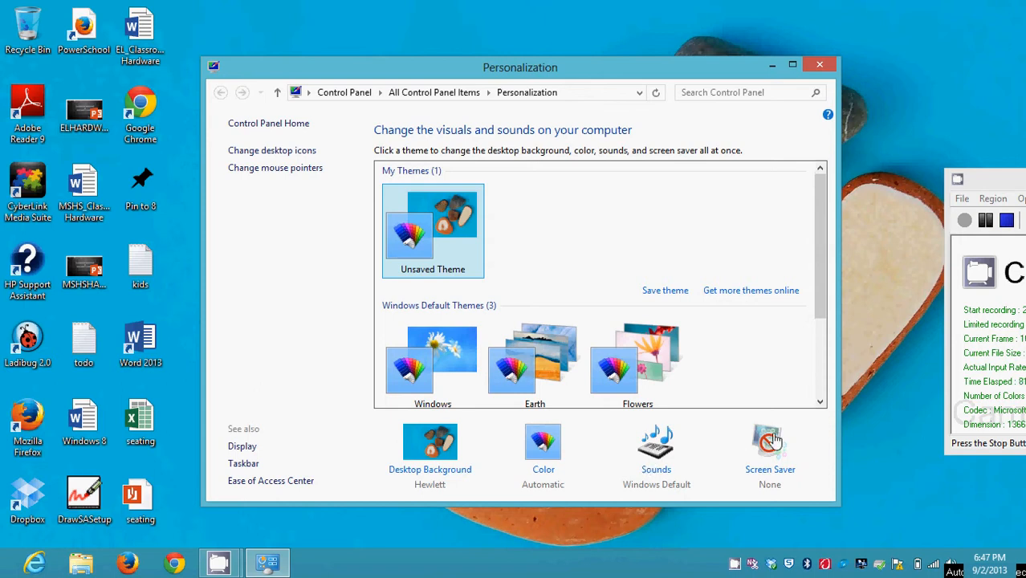
pyautogui.moveTo(716, 464)
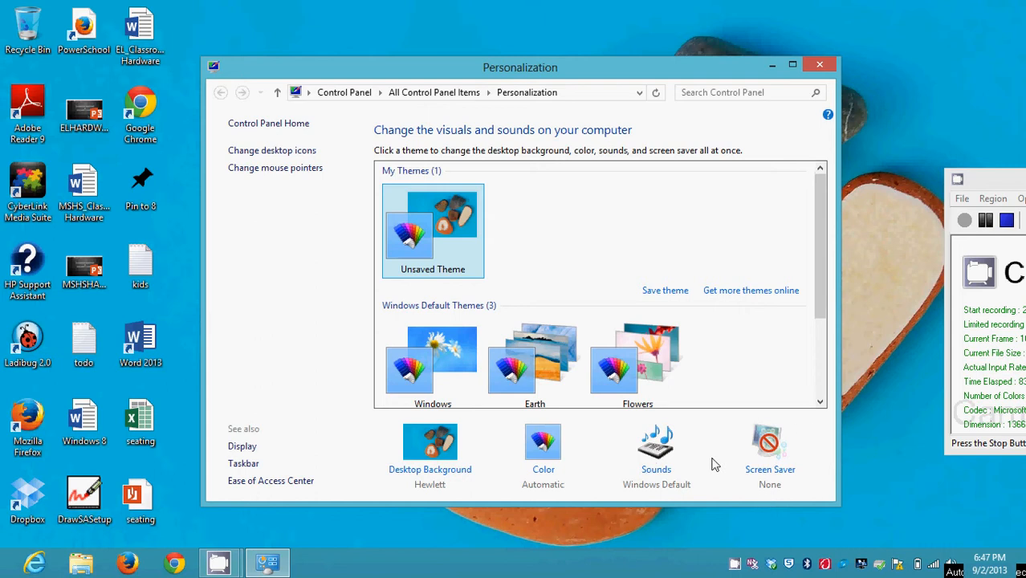
pyautogui.moveTo(813, 464)
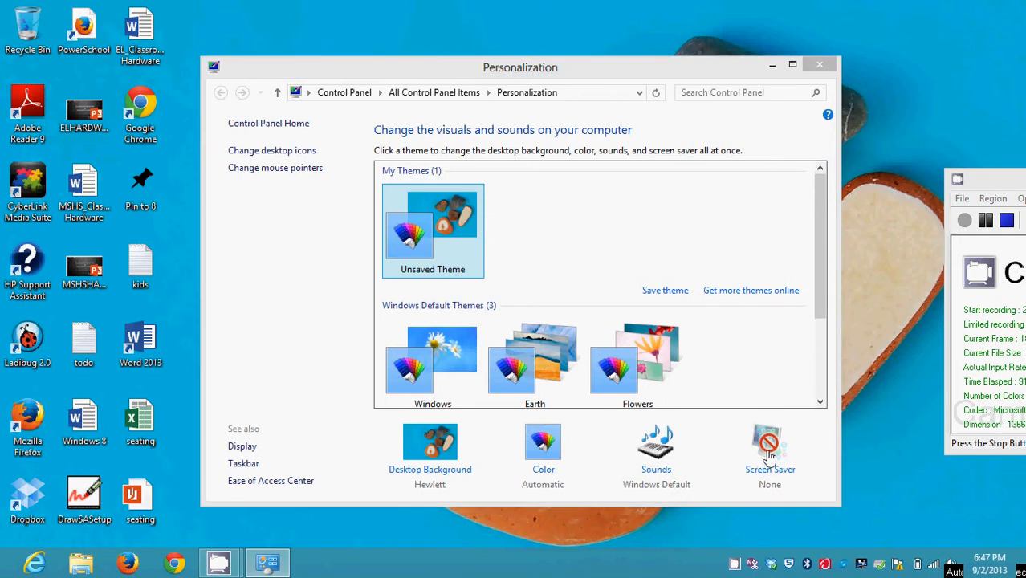
# Open Screen Saver Settings and browse the screen saver list, leaving Blank chosen.
pyautogui.click(769, 442)
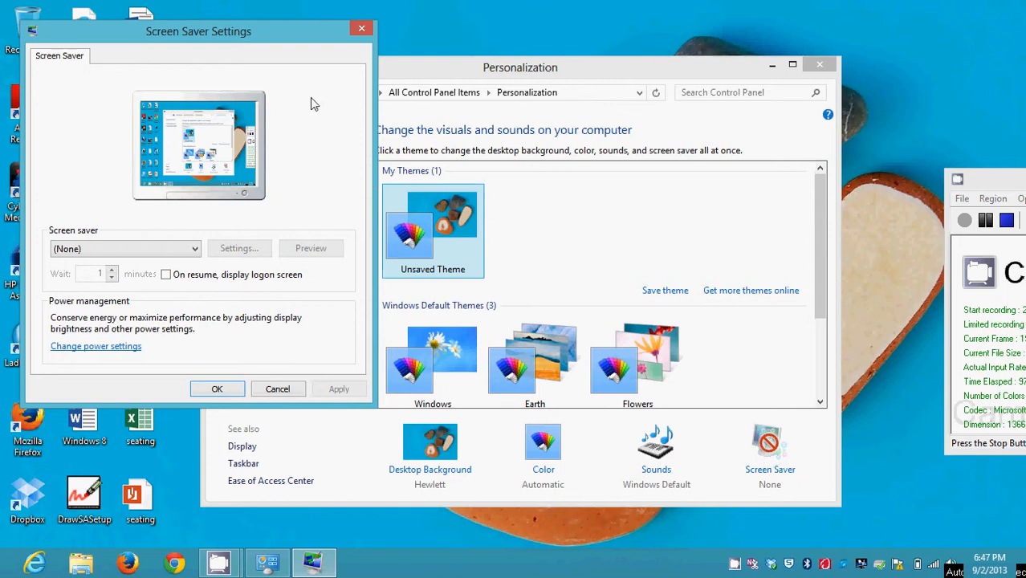
pyautogui.moveTo(775, 464)
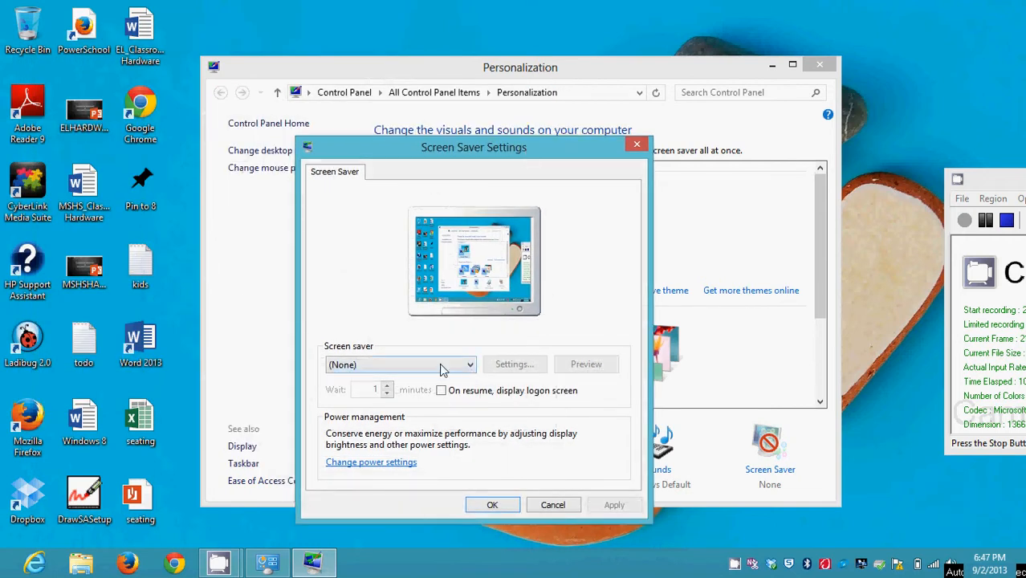
pyautogui.click(470, 365)
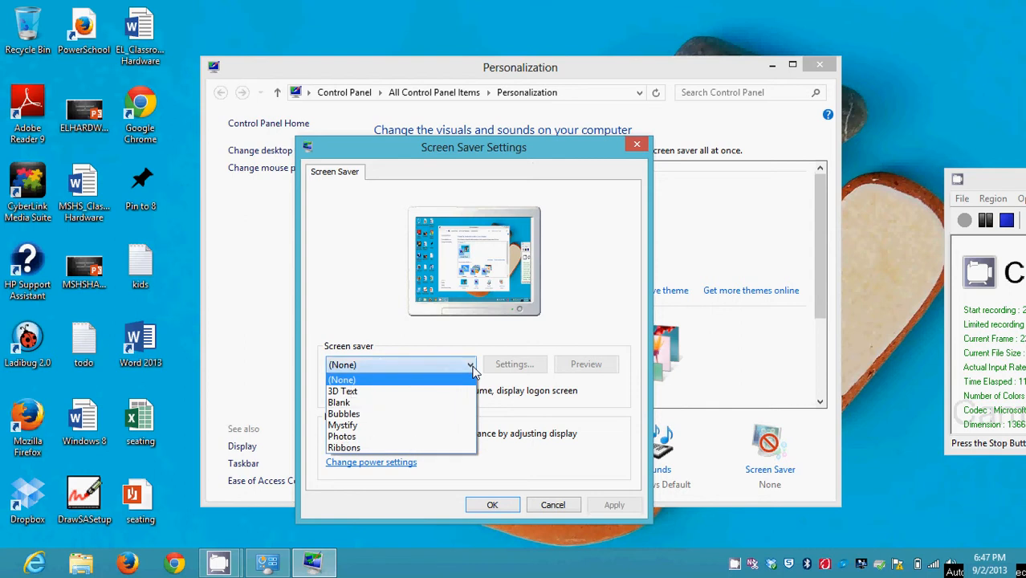
pyautogui.click(344, 365)
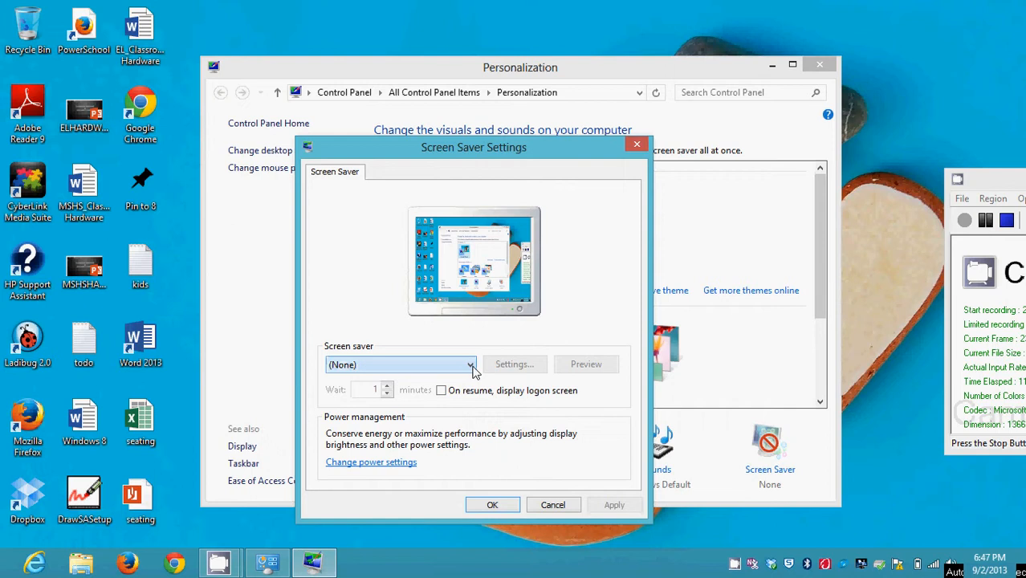
pyautogui.click(471, 365)
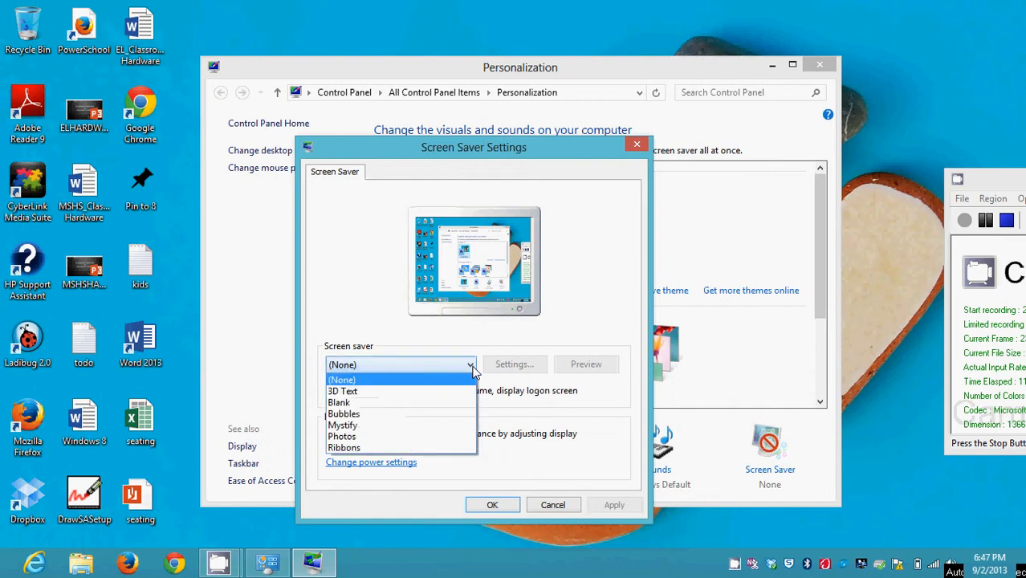
pyautogui.moveTo(339, 401)
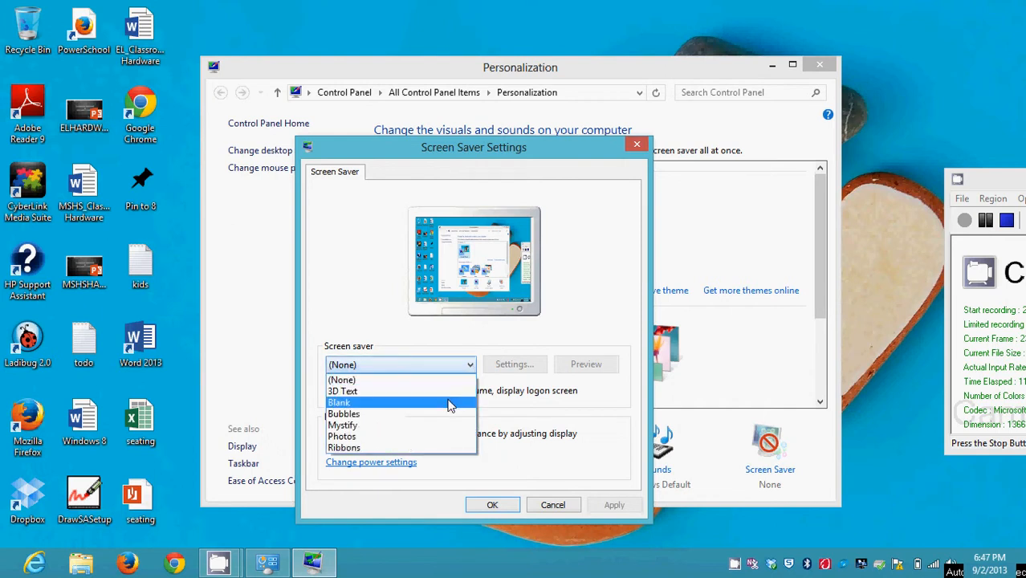
pyautogui.click(339, 402)
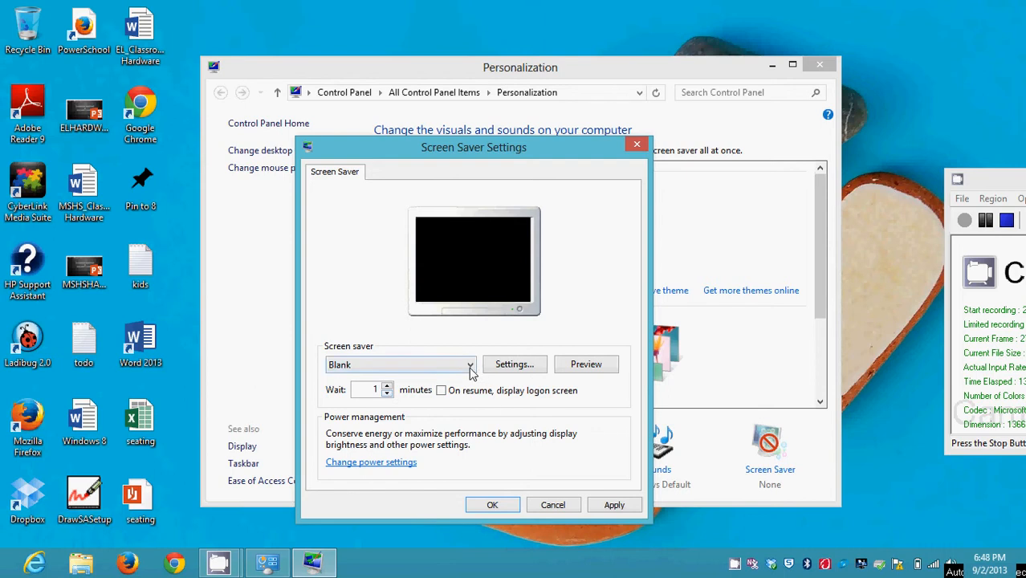
pyautogui.click(471, 365)
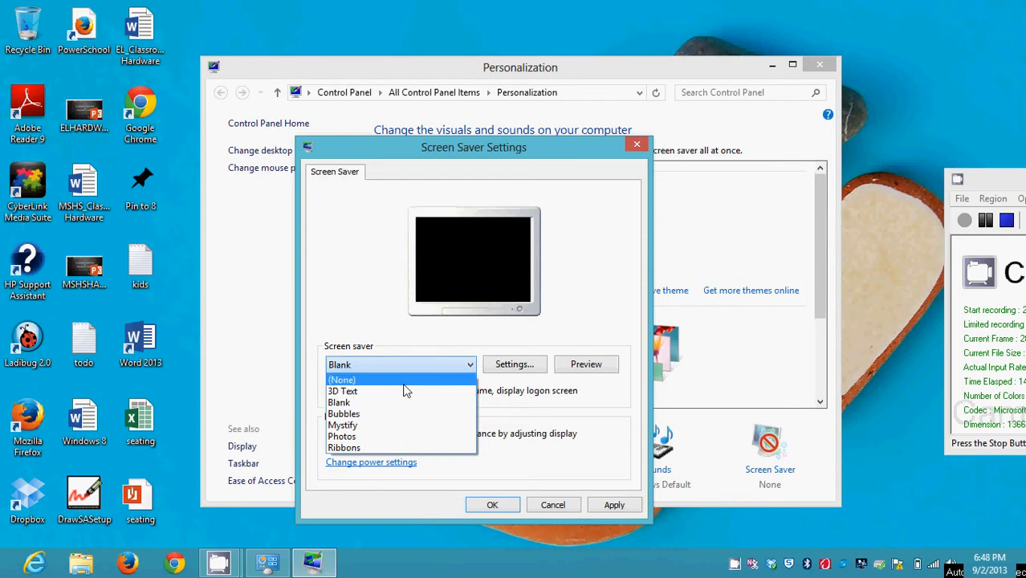
# Set the screen saver to (None) with 'On resume, display logon screen' ticked, and reopen the list.
pyautogui.click(342, 379)
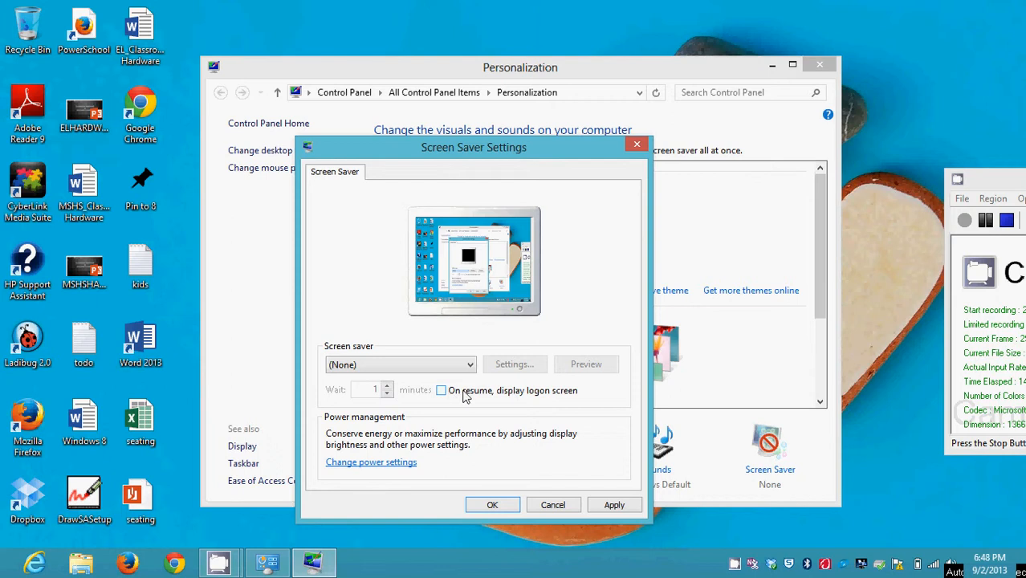
pyautogui.moveTo(547, 395)
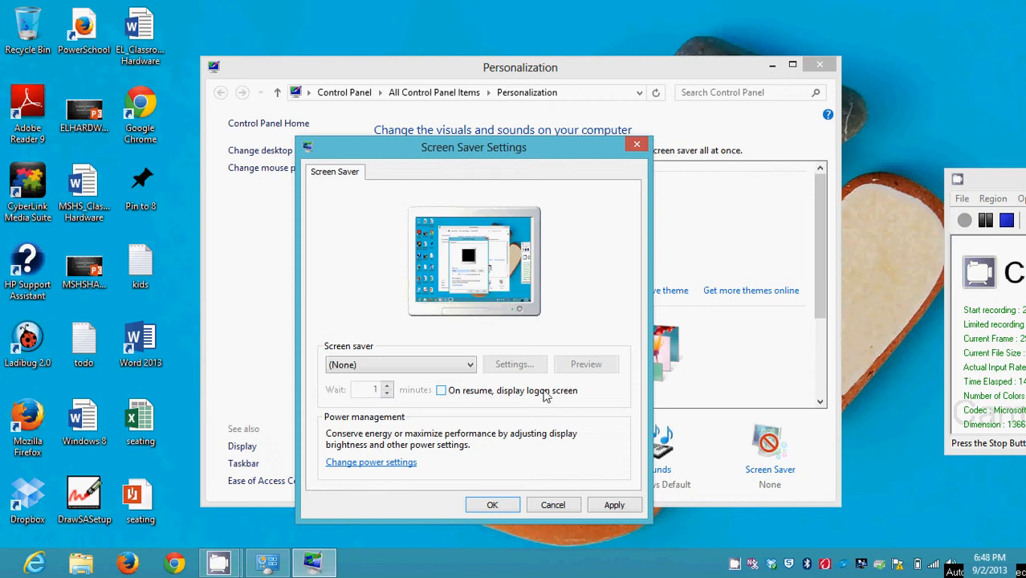
pyautogui.moveTo(570, 395)
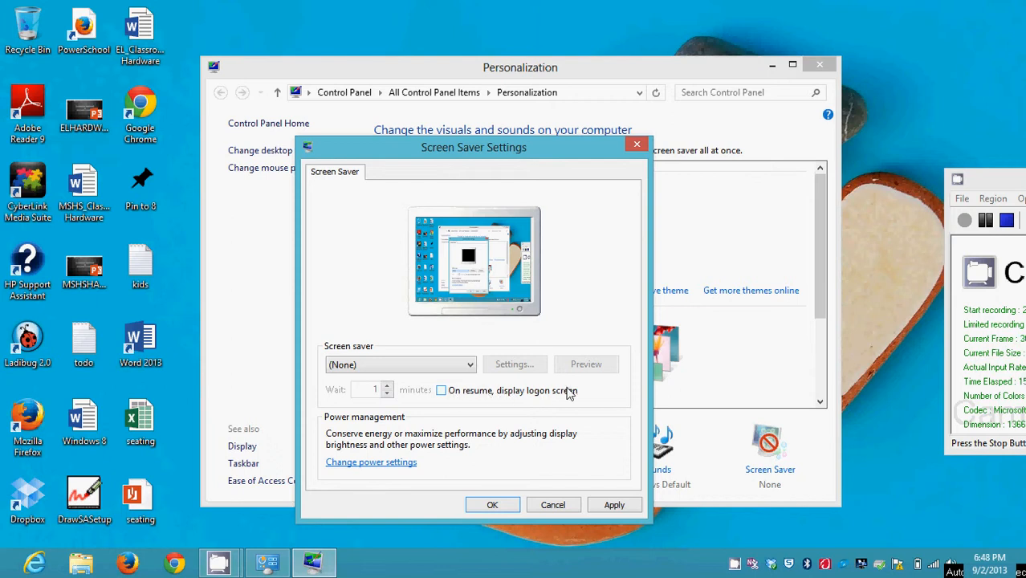
pyautogui.click(440, 390)
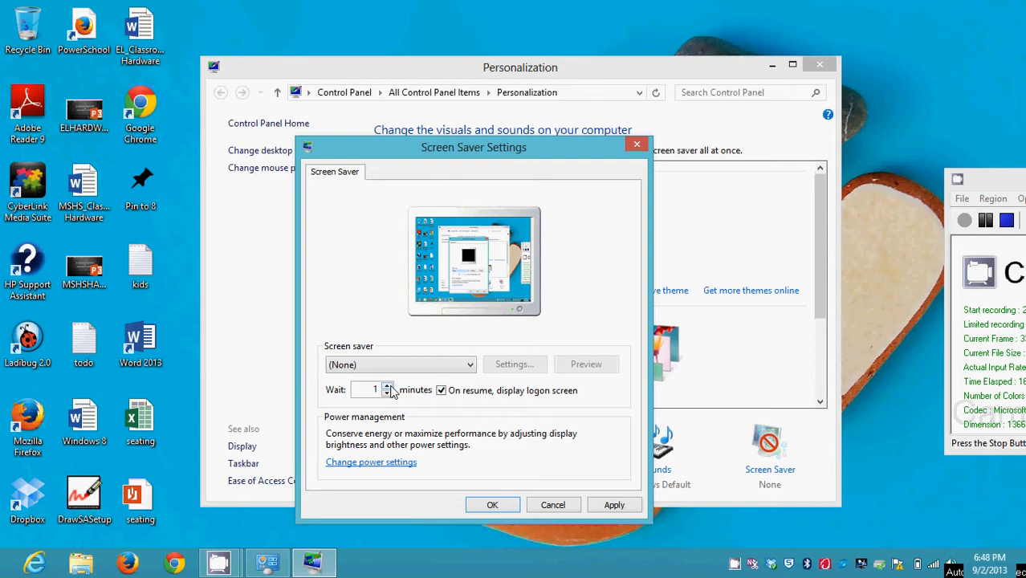
pyautogui.moveTo(418, 396)
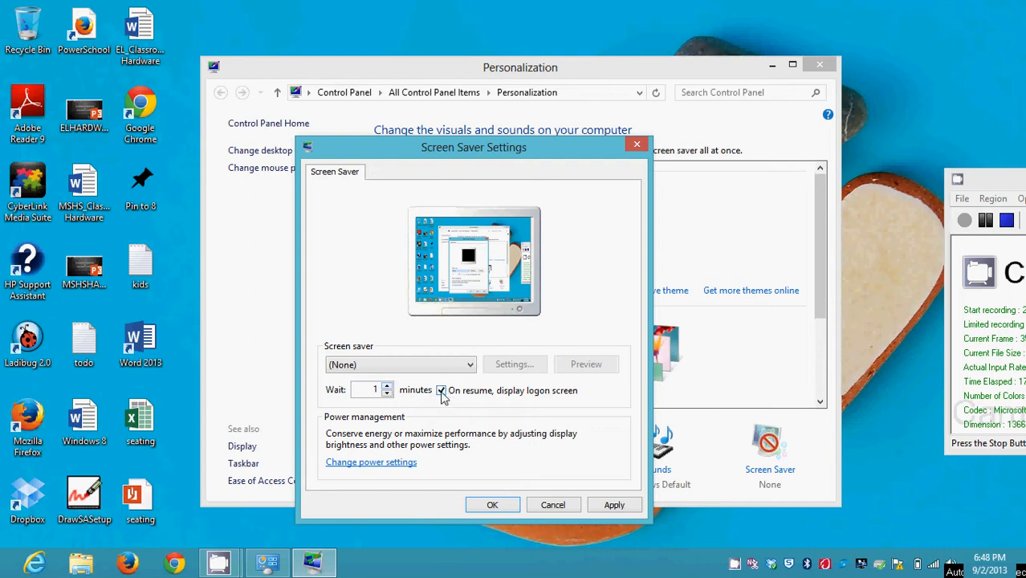
pyautogui.click(442, 391)
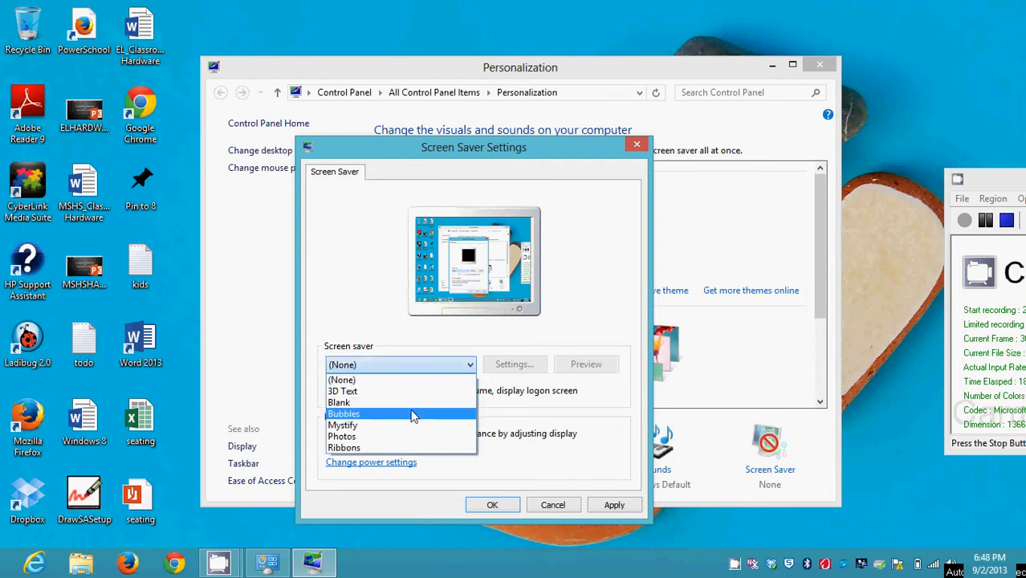
# Choose the Bubbles screen saver with logon screen on resume enabled.
pyautogui.click(343, 414)
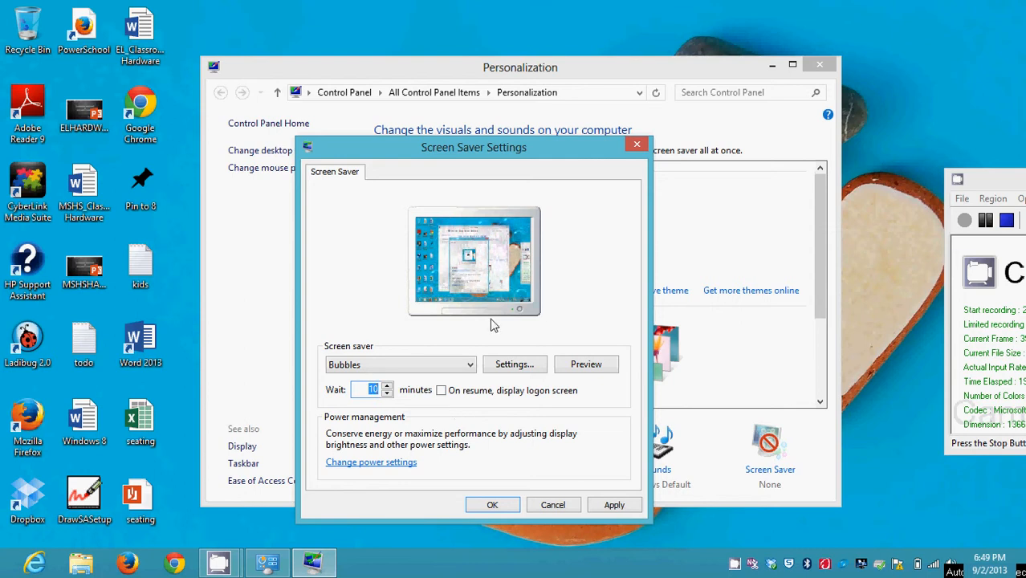
pyautogui.moveTo(498, 411)
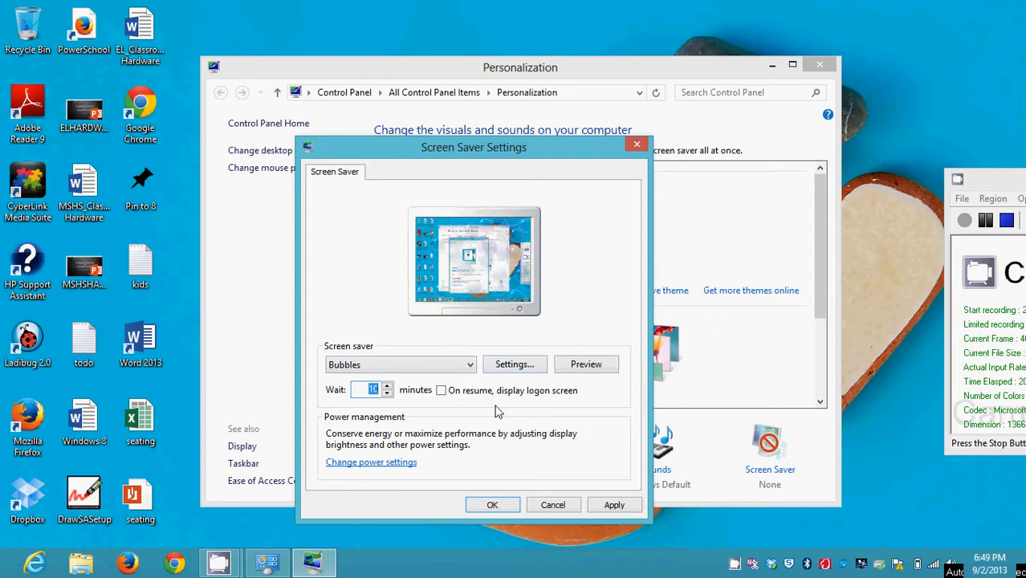
pyautogui.click(440, 390)
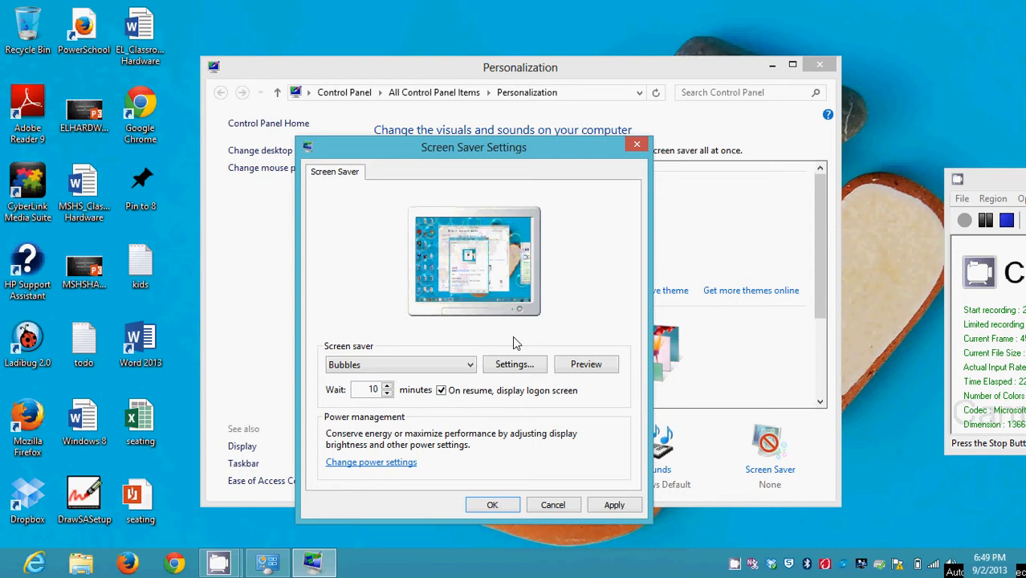
pyautogui.click(440, 391)
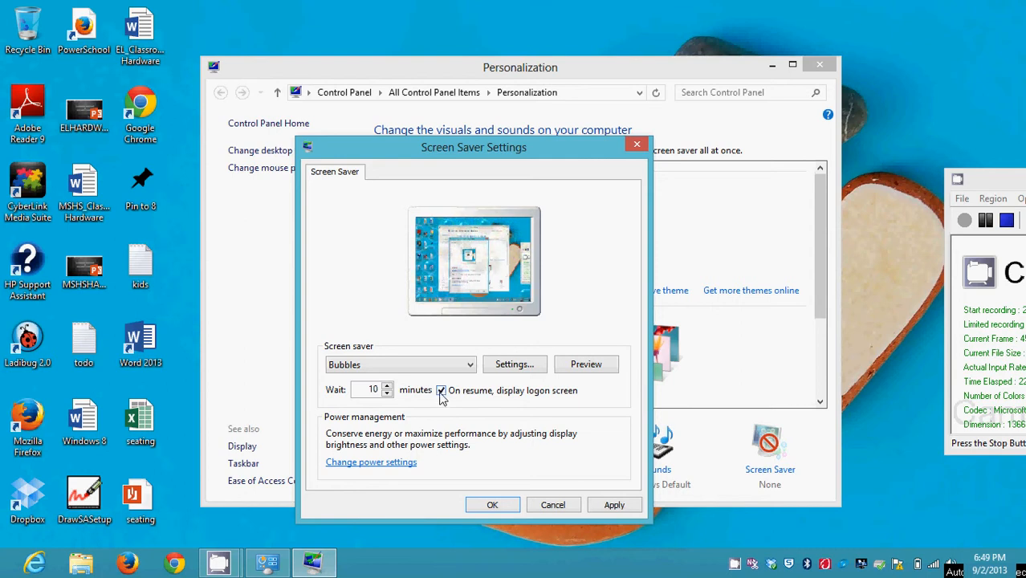
pyautogui.click(440, 392)
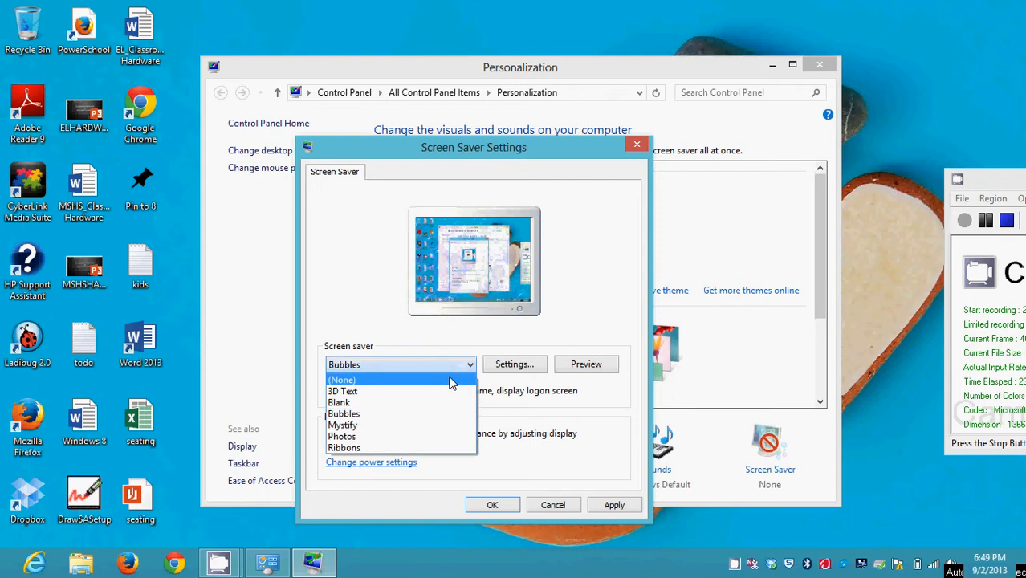
# Set the screen saver back to (None).
pyautogui.click(342, 380)
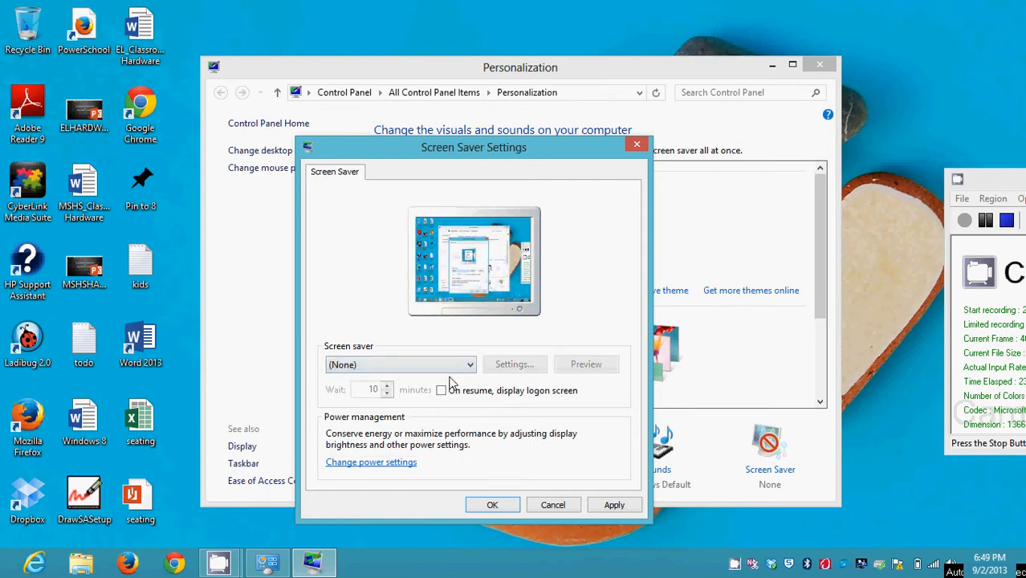
pyautogui.moveTo(398, 495)
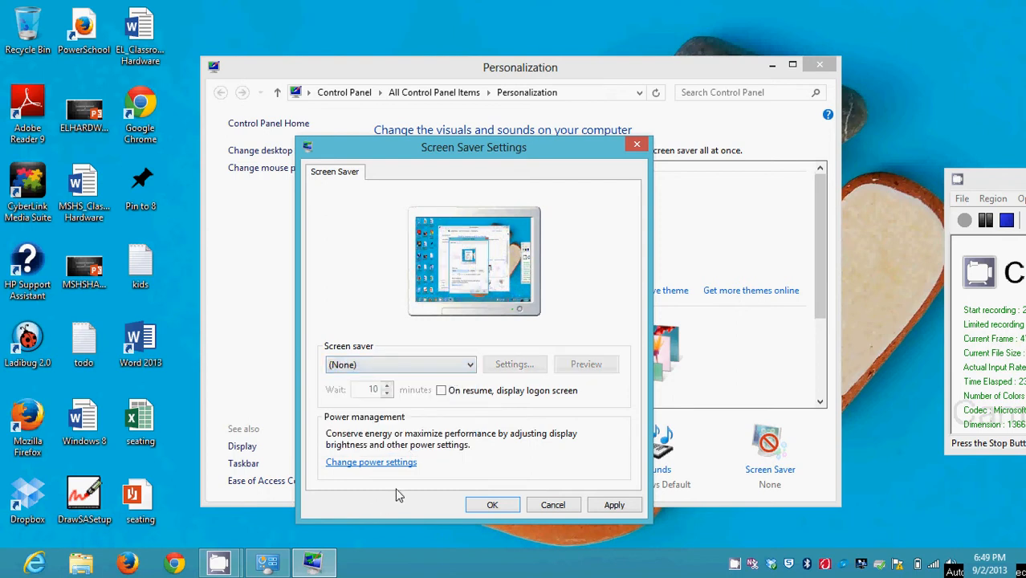
pyautogui.moveTo(373, 450)
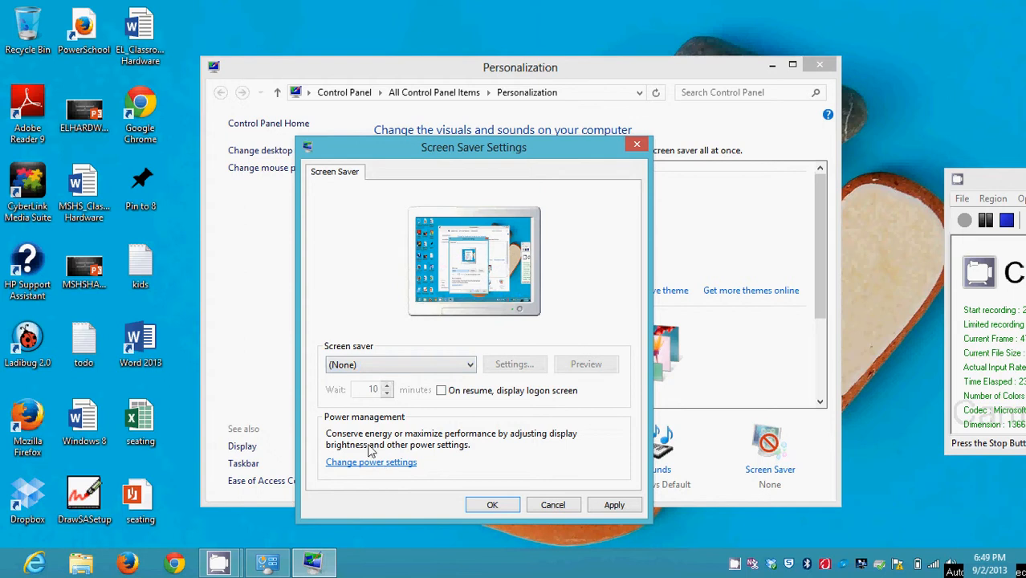
pyautogui.moveTo(393, 474)
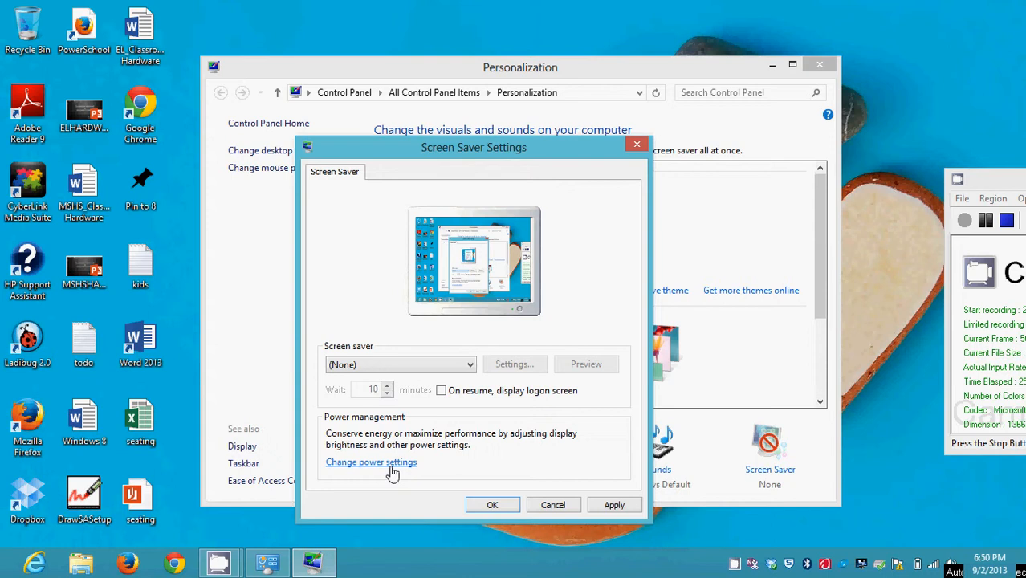
# Open Power Options and go to Change plan settings for HP Optimized.
pyautogui.click(370, 463)
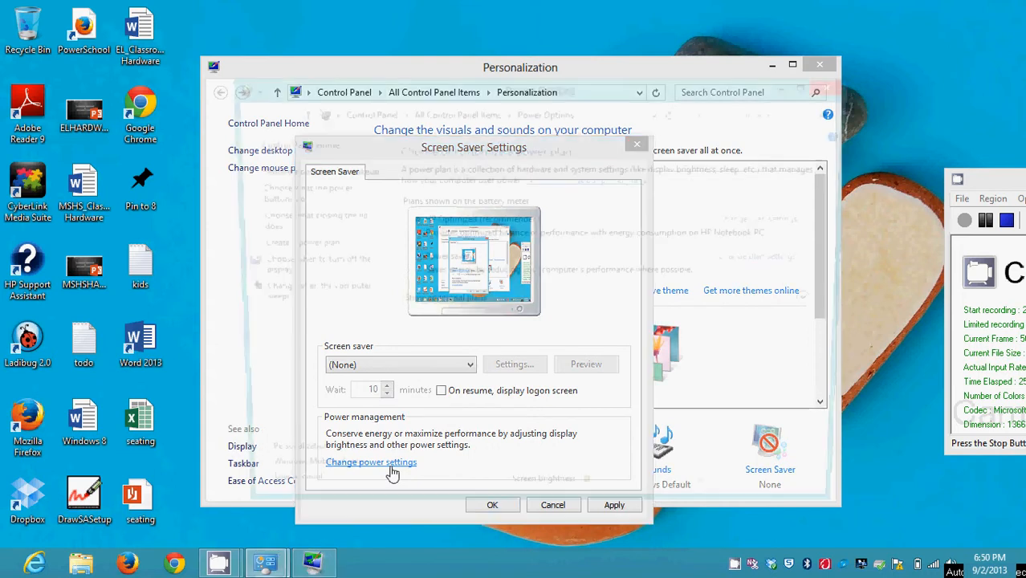
pyautogui.click(371, 463)
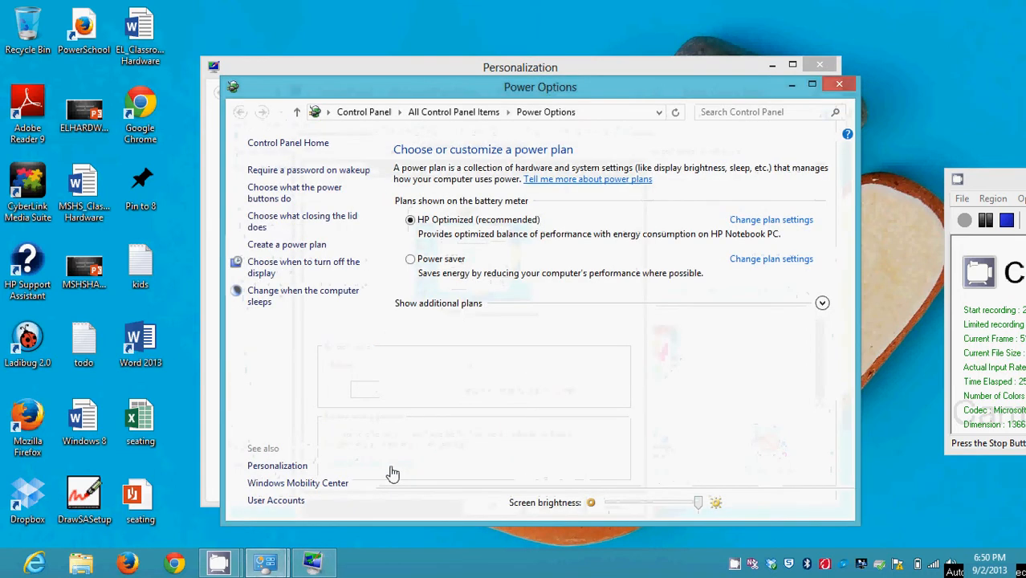
pyautogui.moveTo(542, 87); pyautogui.dragTo(701, 77)
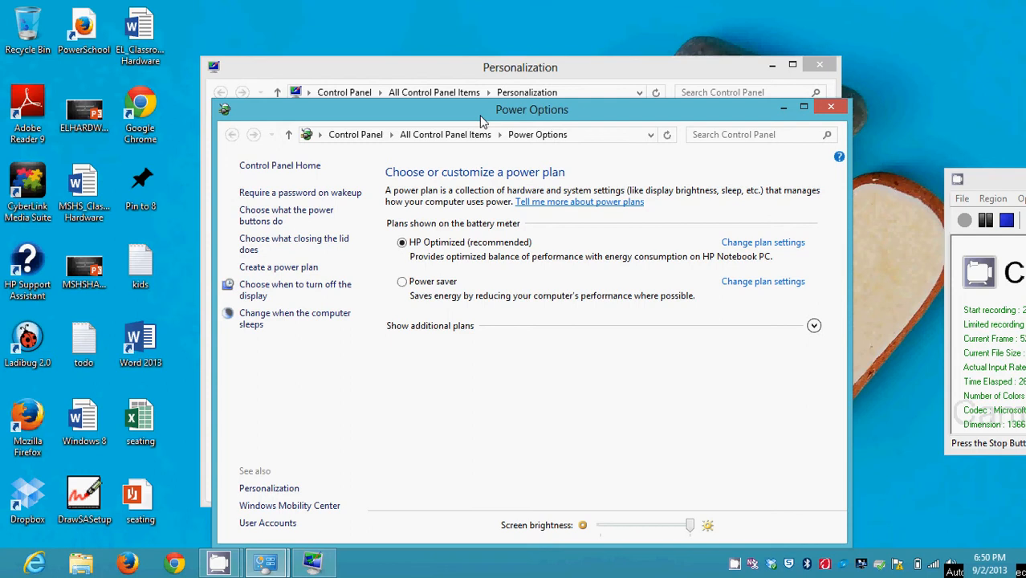
pyautogui.moveTo(505, 355)
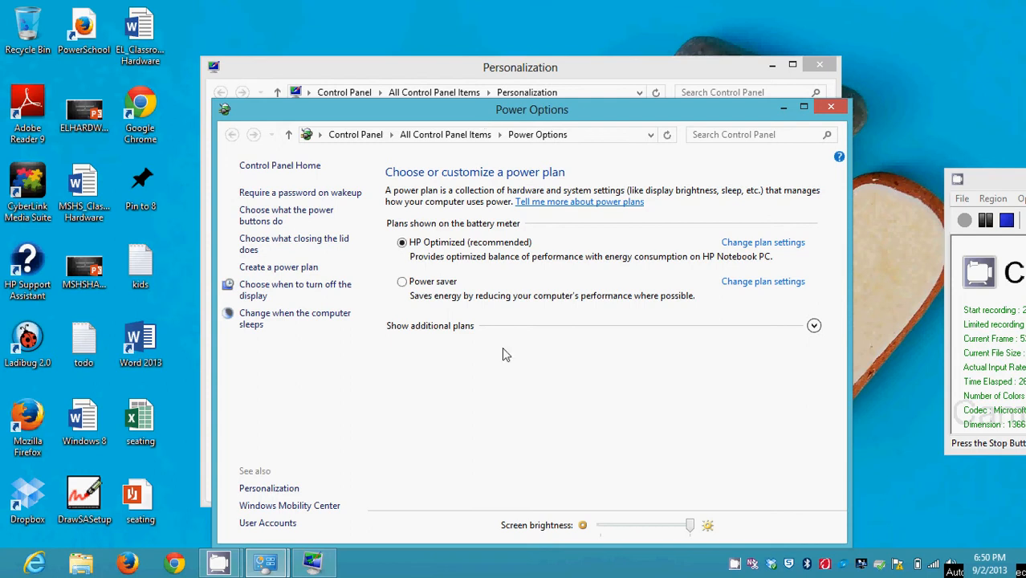
pyautogui.moveTo(763, 241)
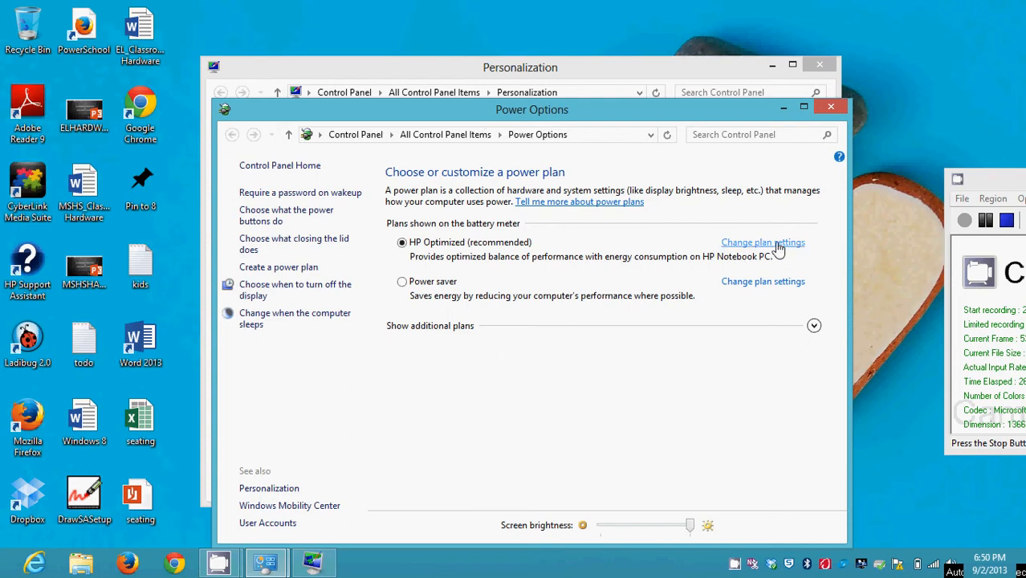
pyautogui.moveTo(410, 237)
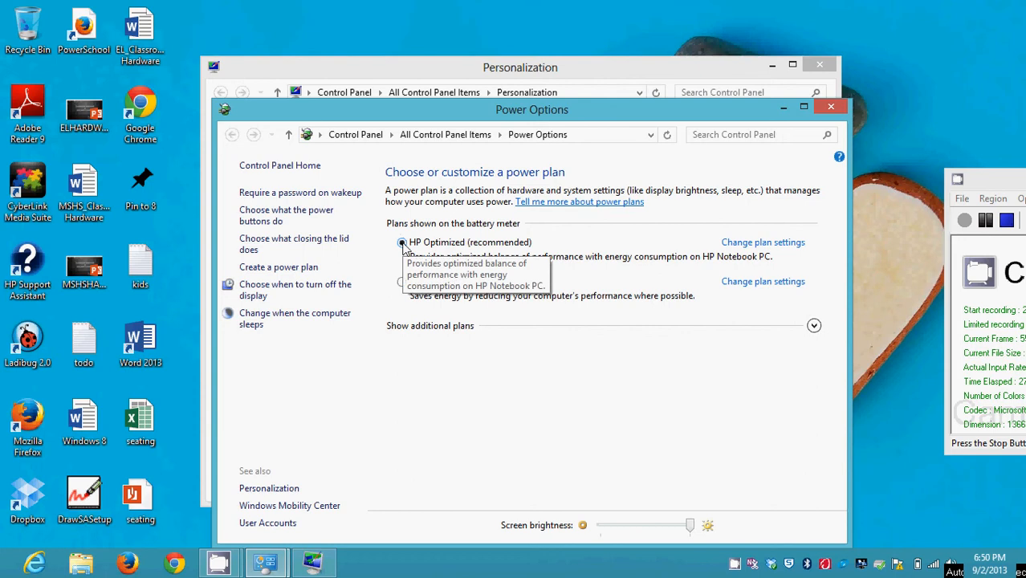
pyautogui.moveTo(530, 270)
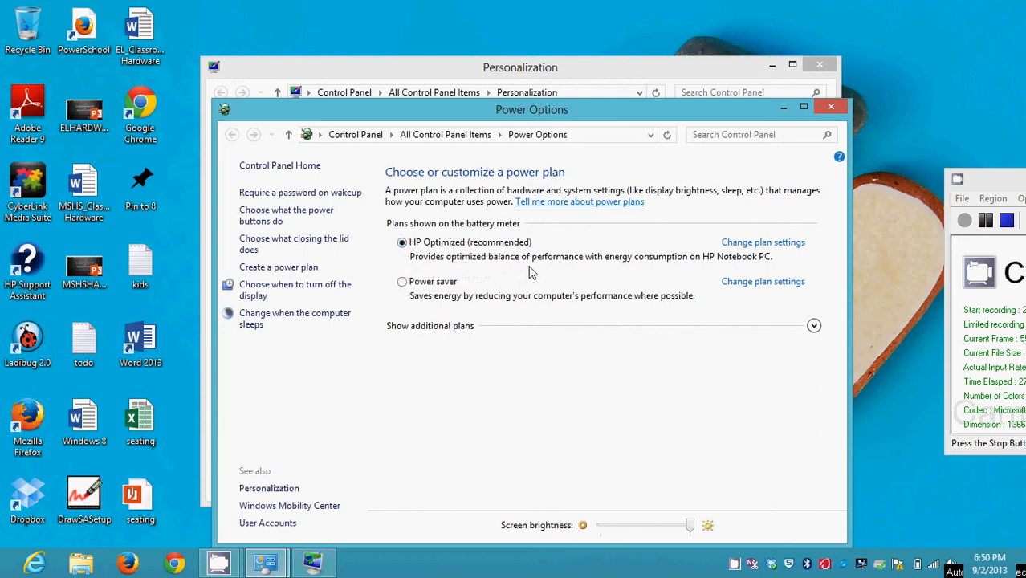
pyautogui.click(763, 241)
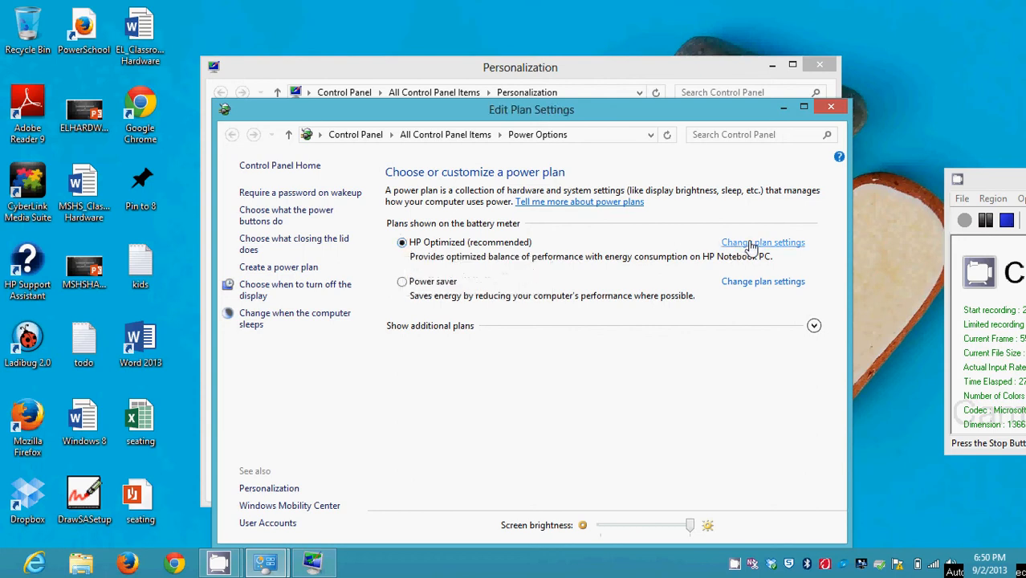
pyautogui.click(762, 241)
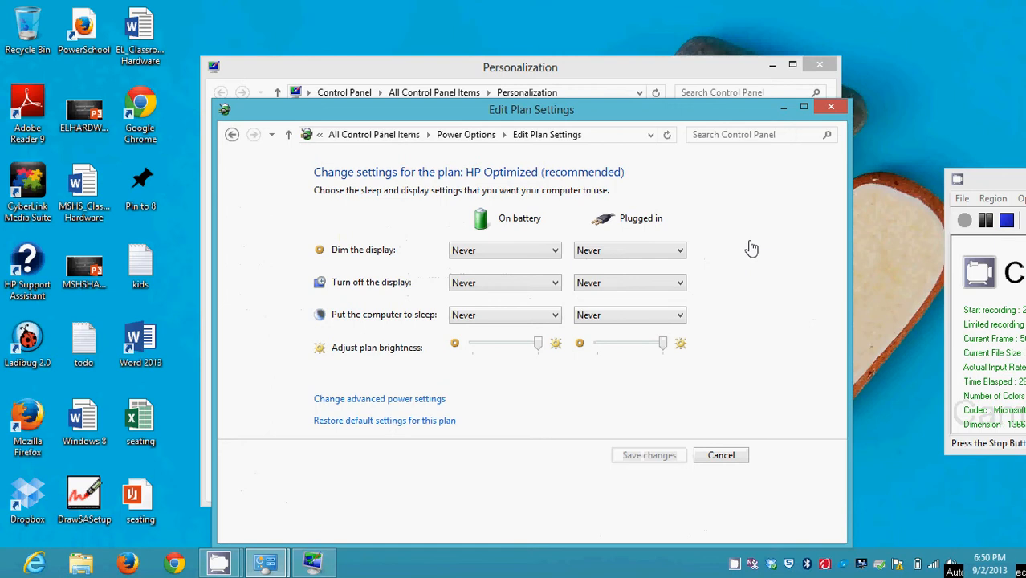
pyautogui.moveTo(539, 225)
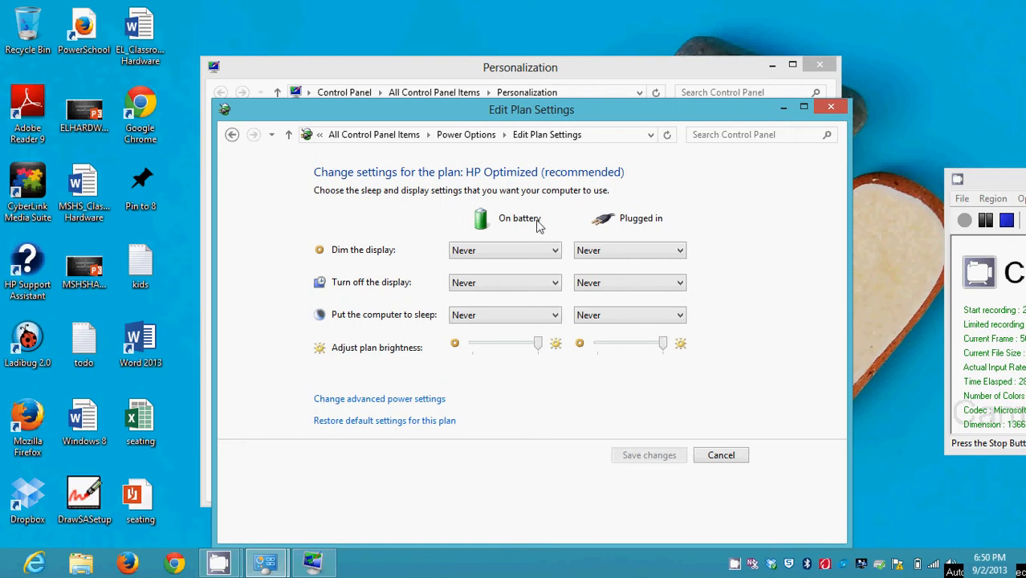
pyautogui.moveTo(527, 215)
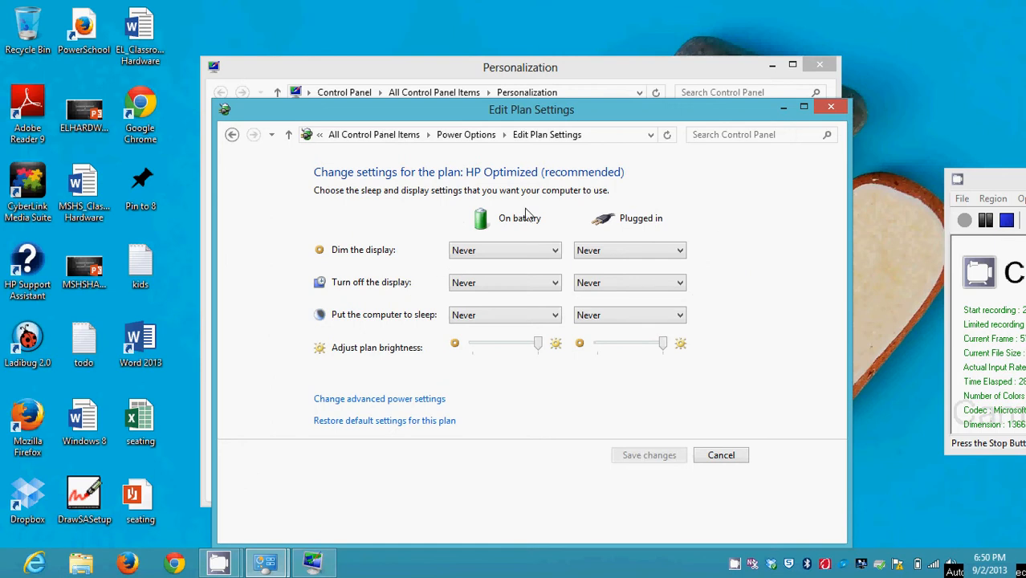
pyautogui.moveTo(521, 224)
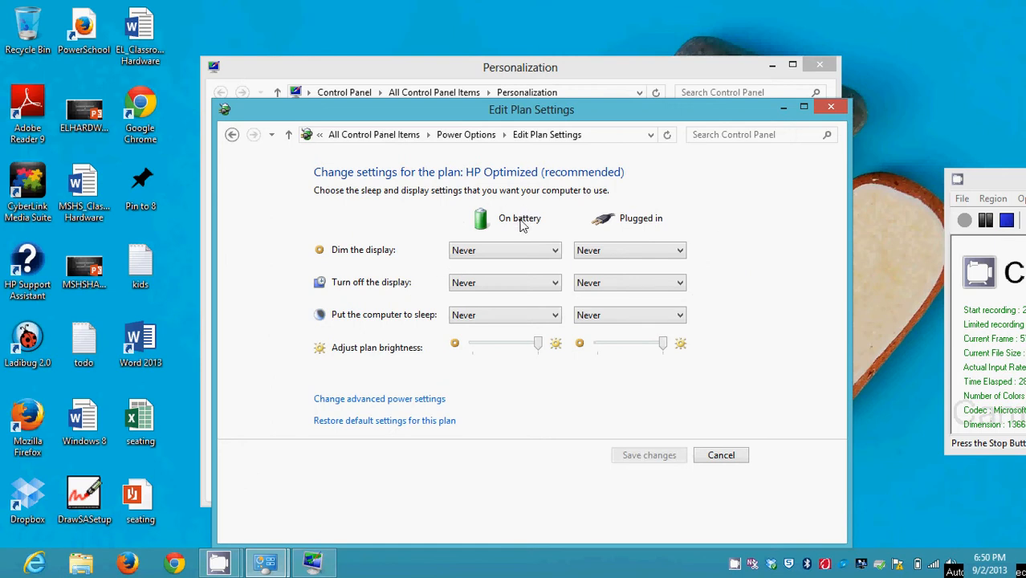
pyautogui.moveTo(651, 233)
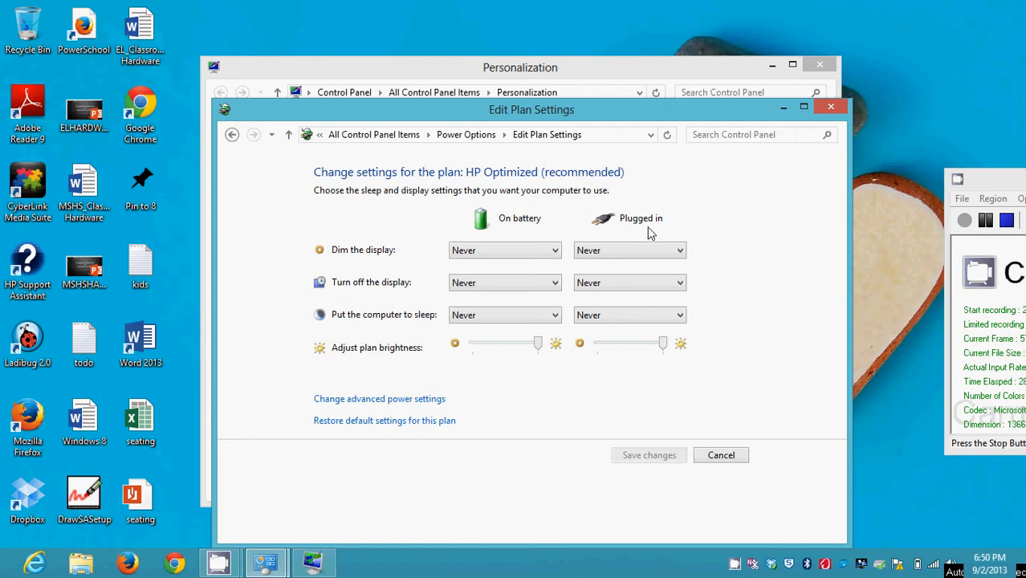
pyautogui.moveTo(652, 231)
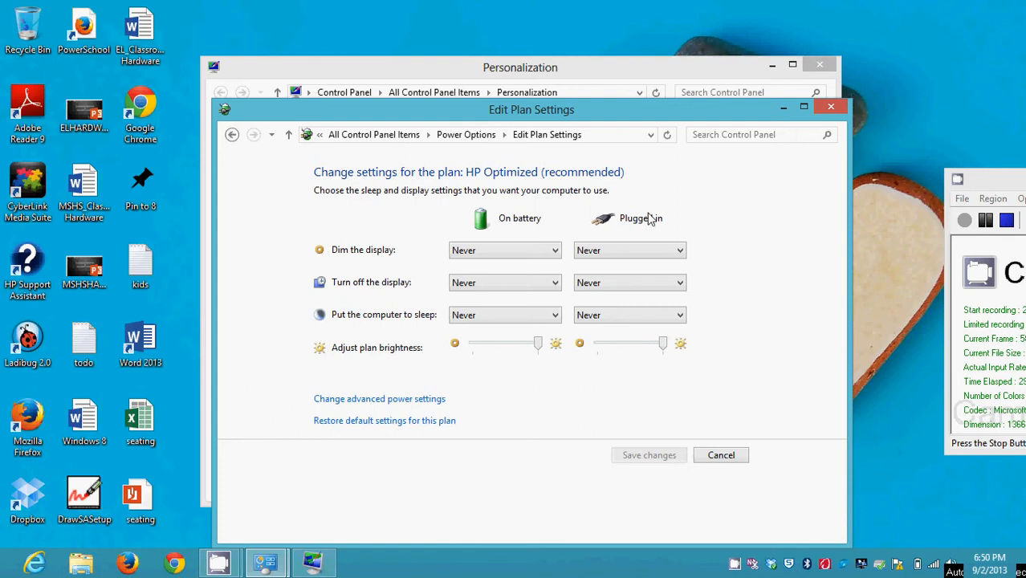
pyautogui.moveTo(521, 225)
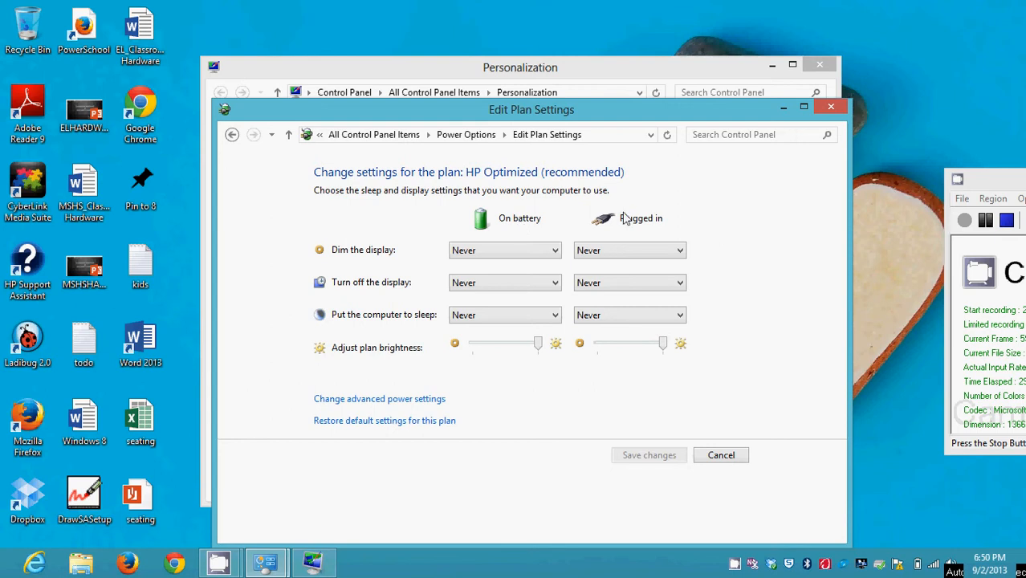
pyautogui.moveTo(640, 314)
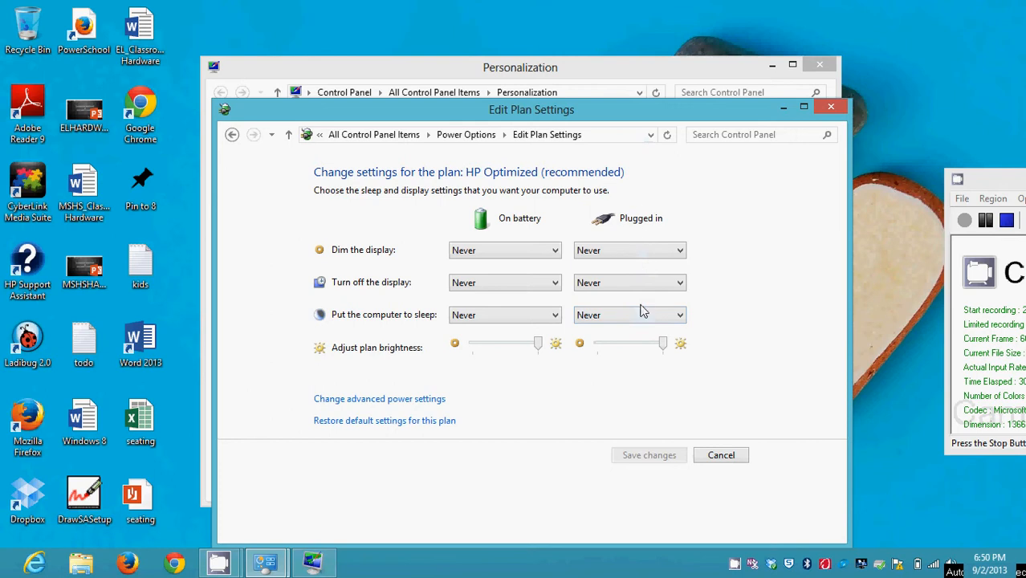
pyautogui.moveTo(643, 235)
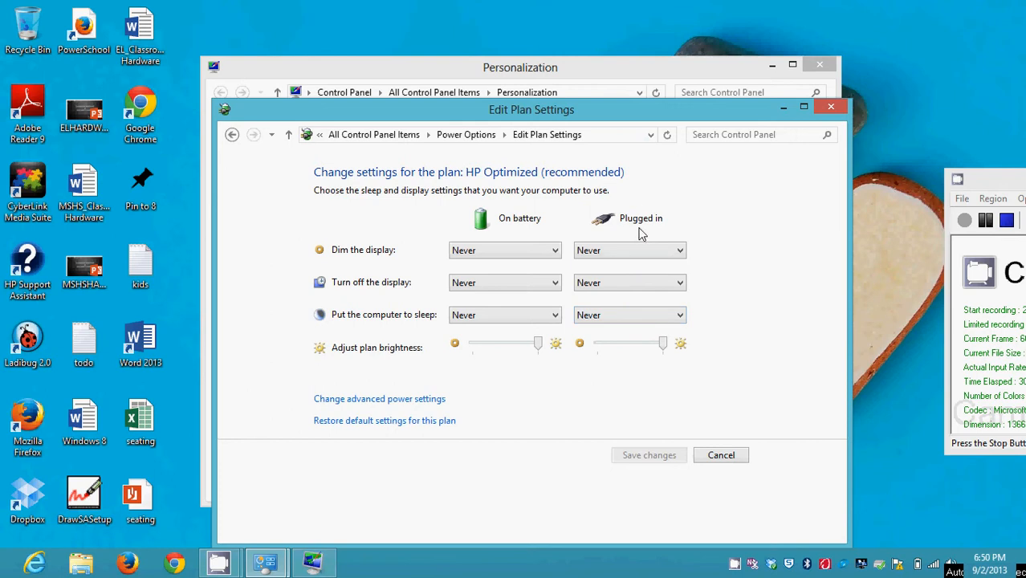
pyautogui.moveTo(495, 308)
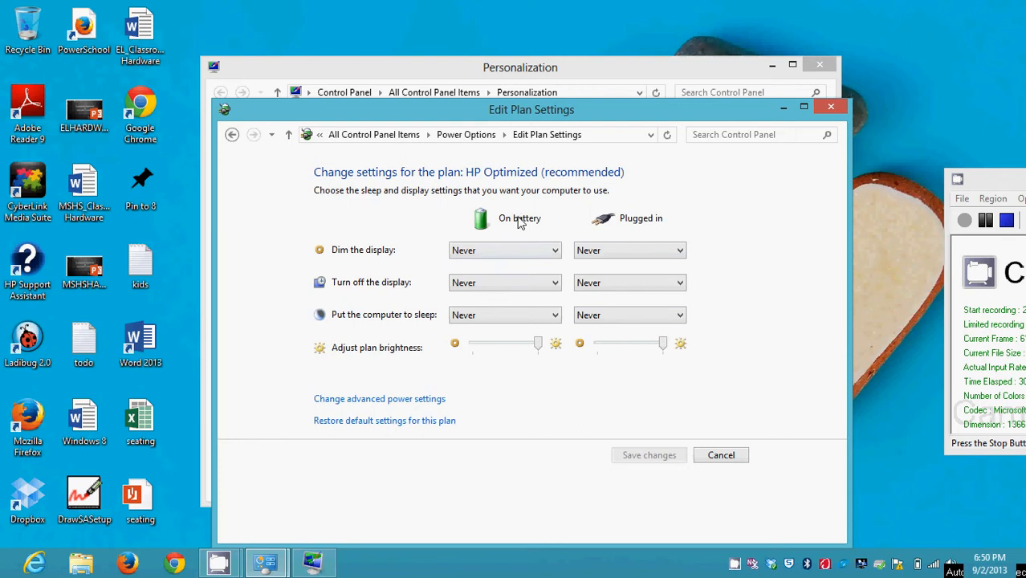
pyautogui.moveTo(683, 228)
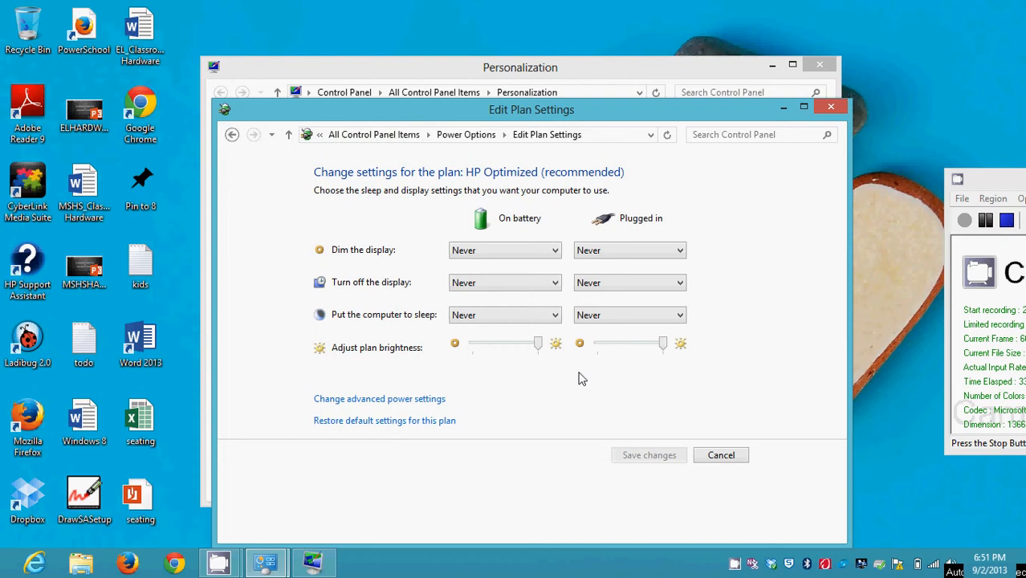
pyautogui.moveTo(562, 263)
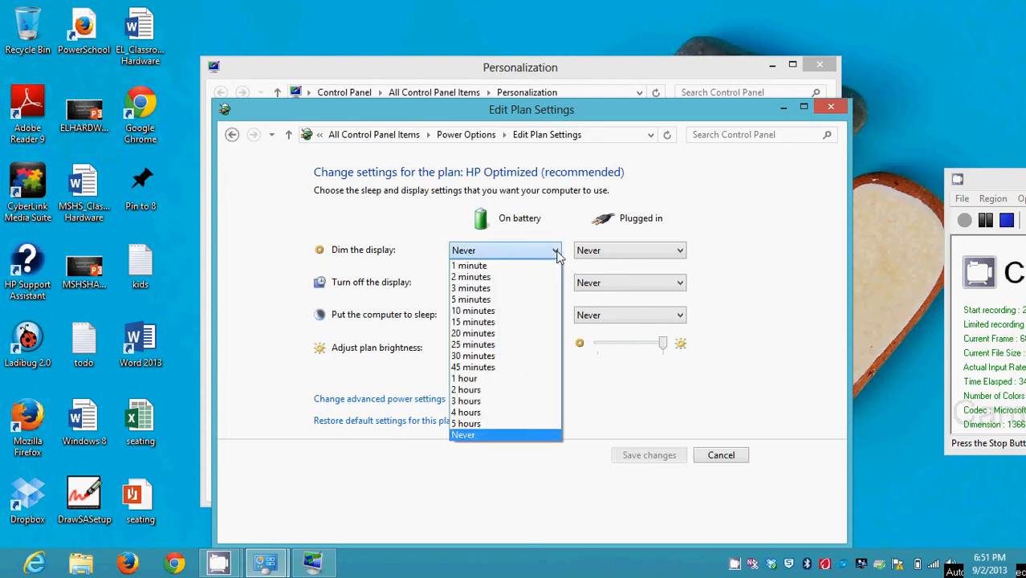
pyautogui.moveTo(514, 288)
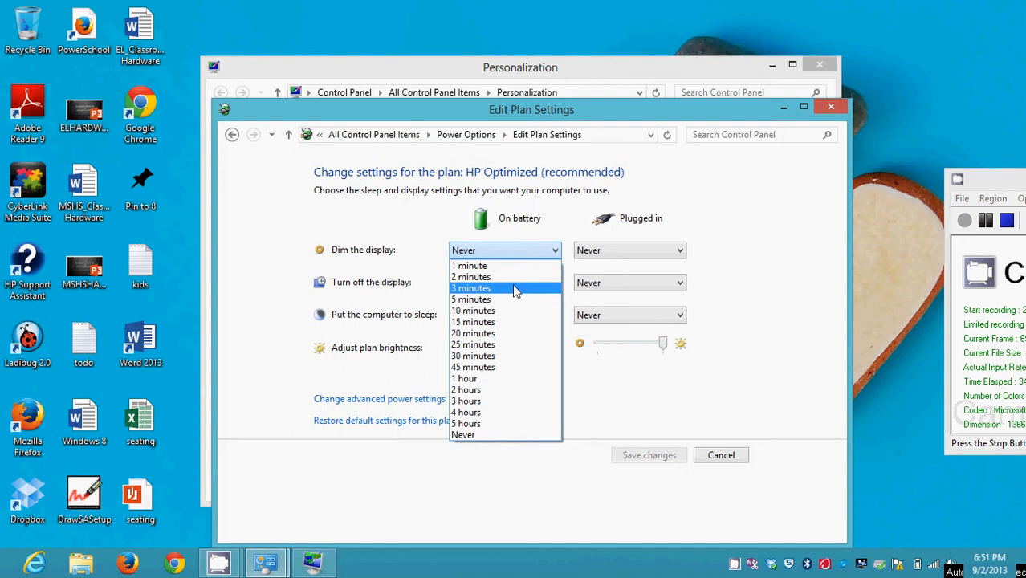
# On battery, set dim display 3 min, turn off display 10 min, sleep 20 min, and lower brightness.
pyautogui.click(473, 288)
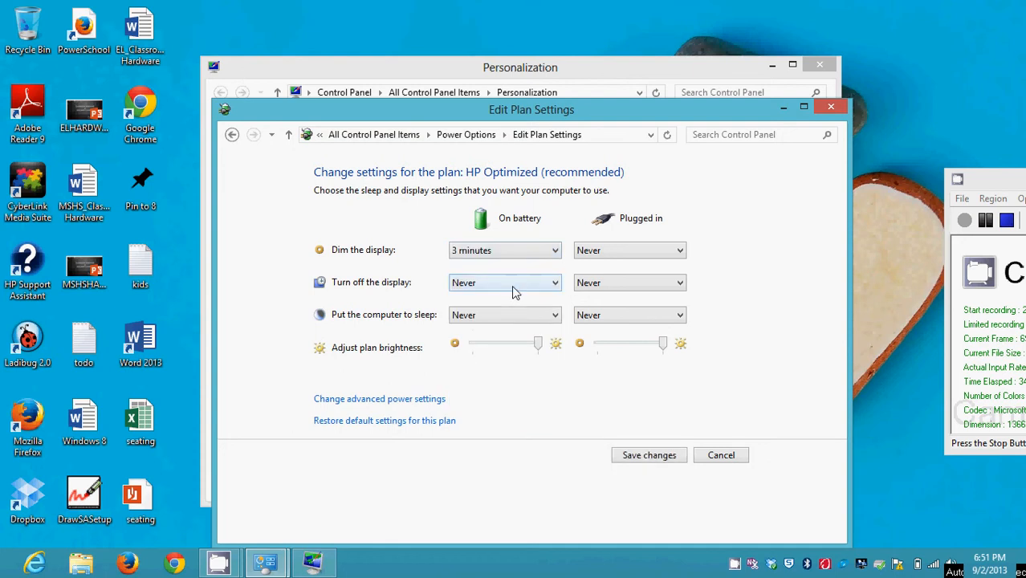
pyautogui.moveTo(559, 289)
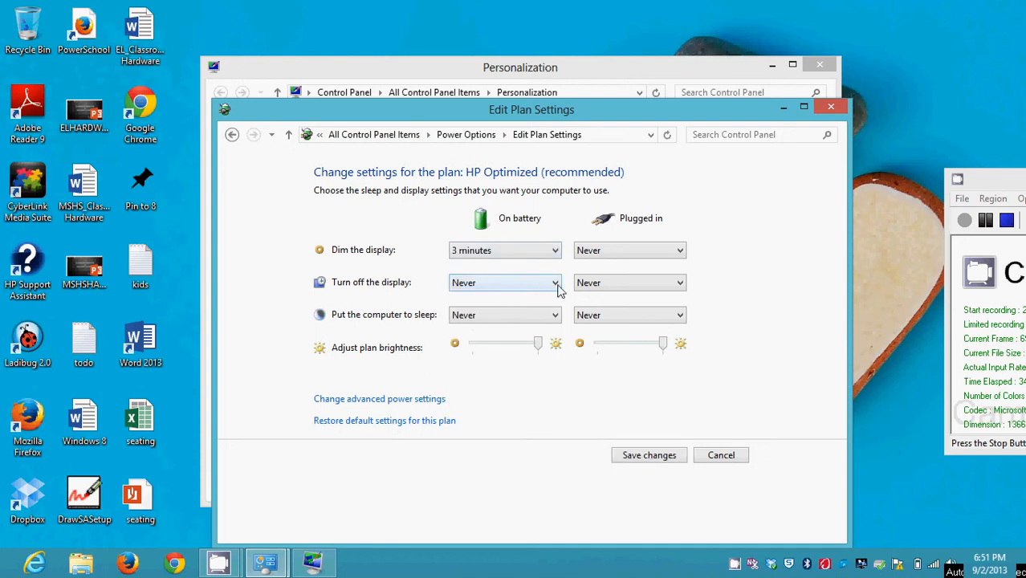
pyautogui.click(504, 282)
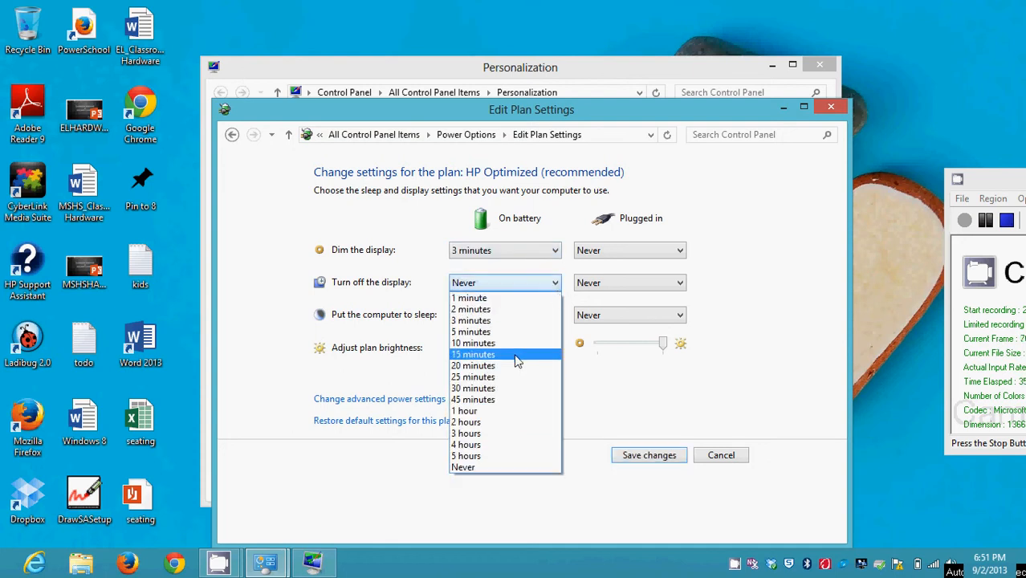
pyautogui.click(472, 344)
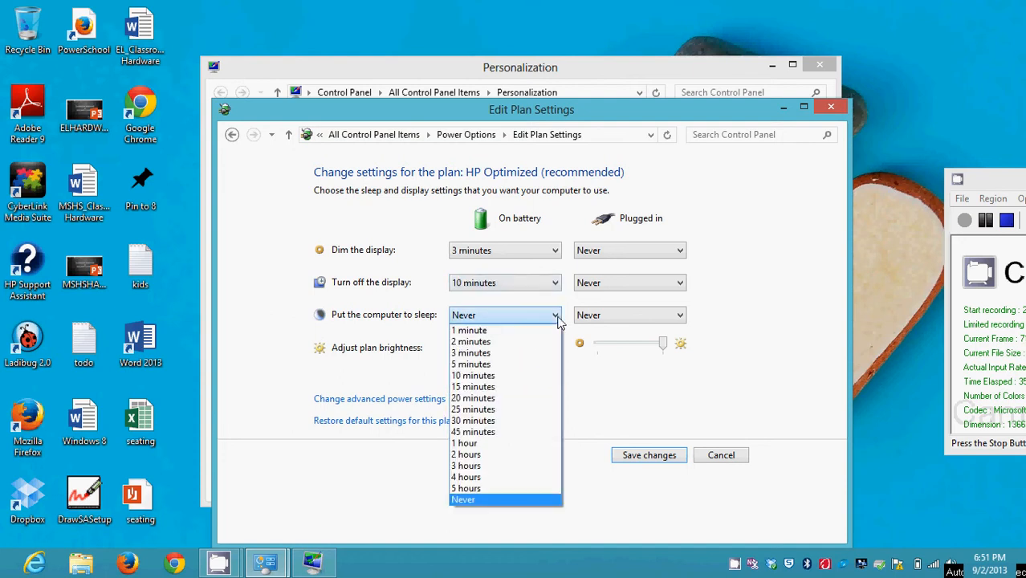
pyautogui.moveTo(498, 399)
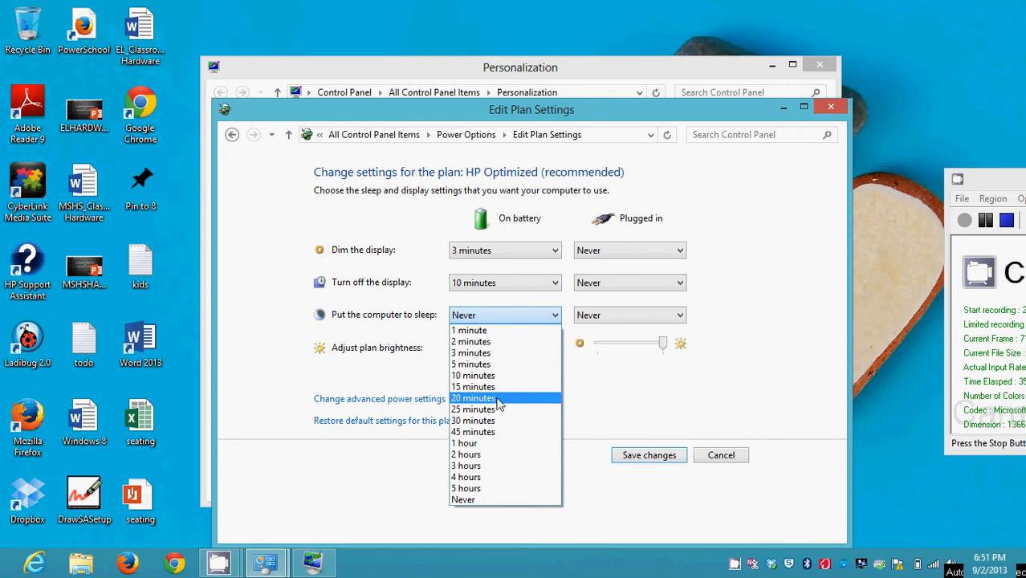
pyautogui.click(472, 399)
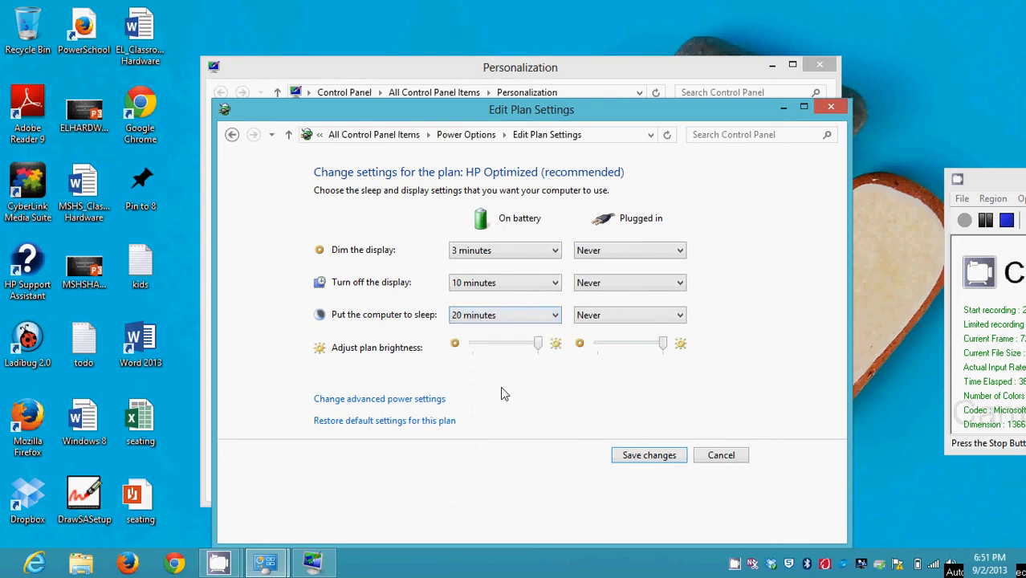
pyautogui.moveTo(538, 344); pyautogui.dragTo(507, 343)
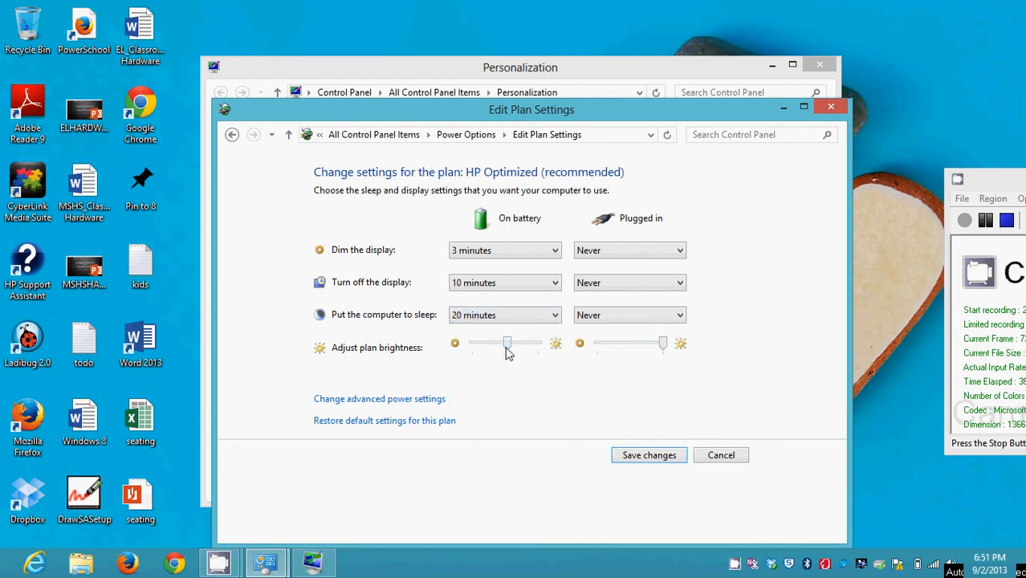
pyautogui.moveTo(508, 344); pyautogui.dragTo(501, 344)
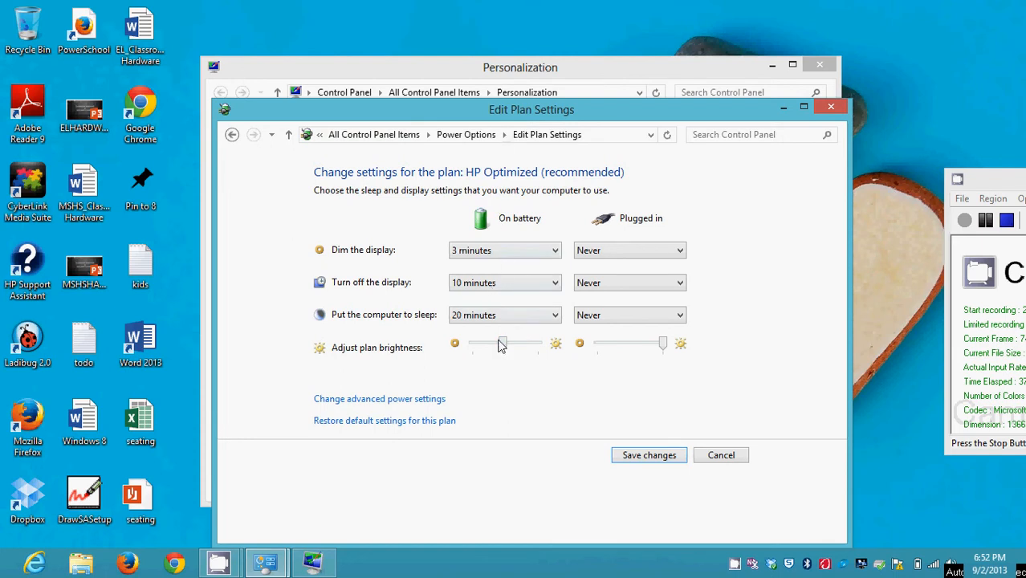
pyautogui.moveTo(506, 362)
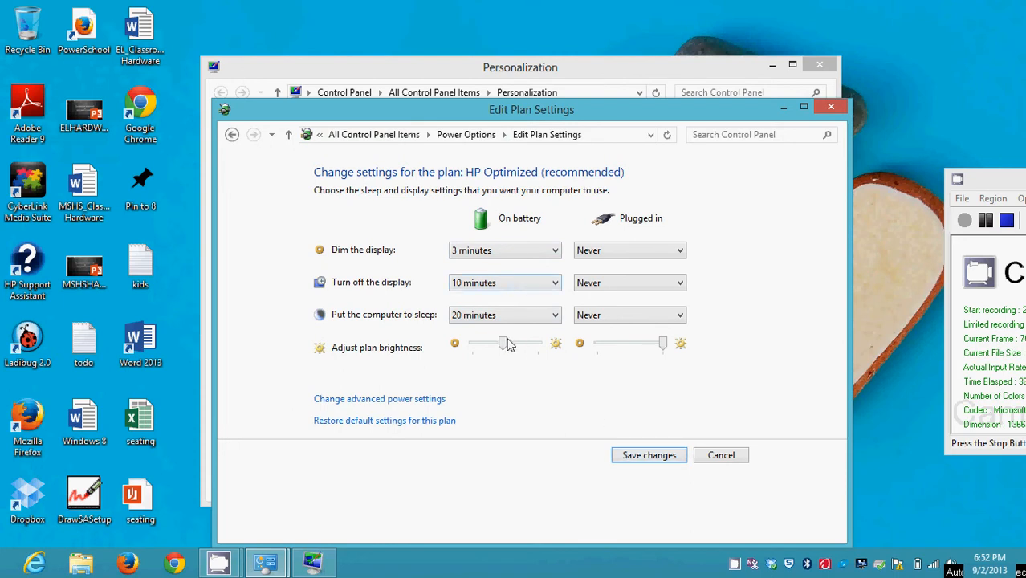
# Restore full battery brightness and set battery sleep and display dimming back to Never.
pyautogui.moveTo(505, 344); pyautogui.dragTo(536, 344)
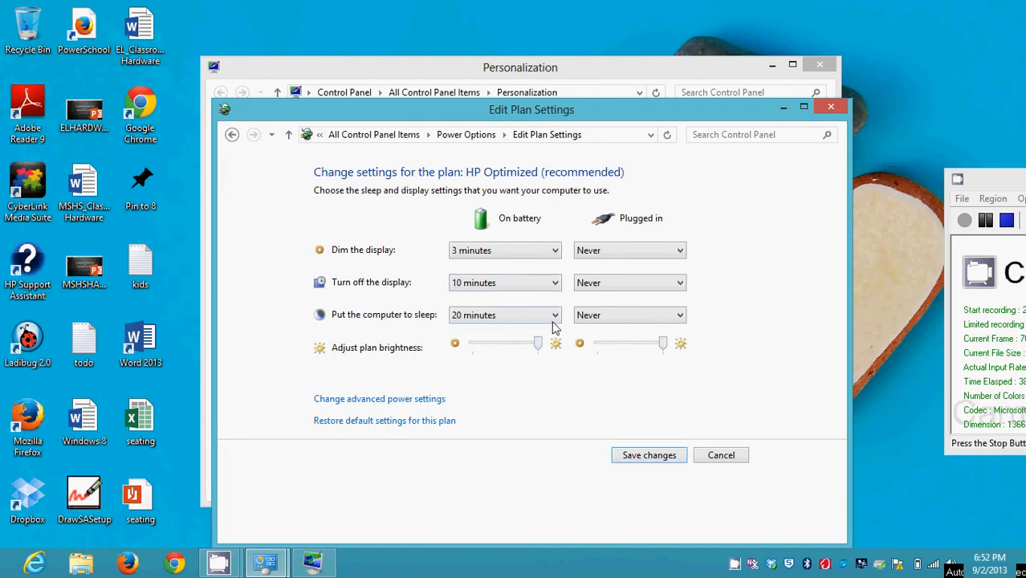
pyautogui.click(553, 315)
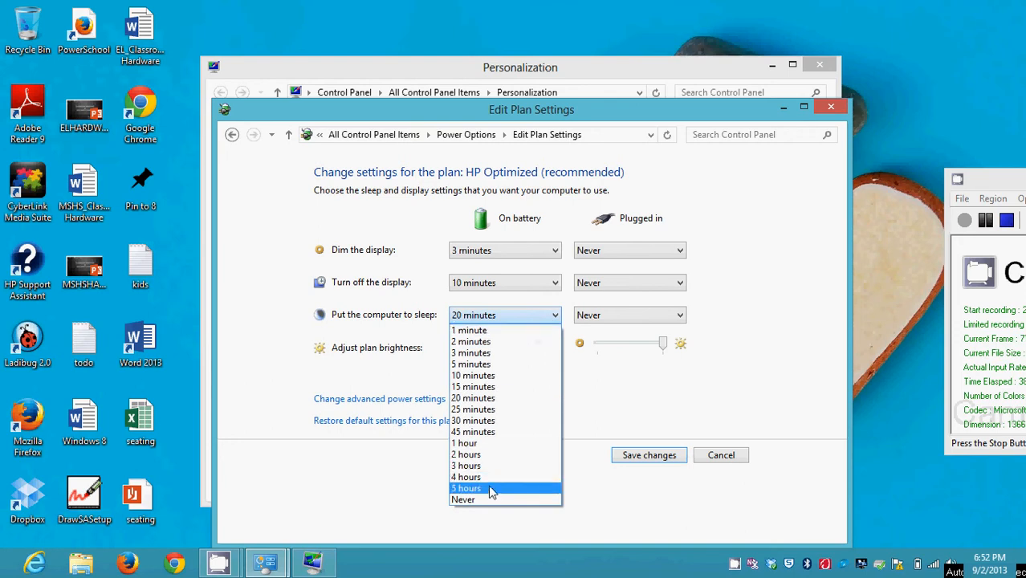
pyautogui.click(463, 500)
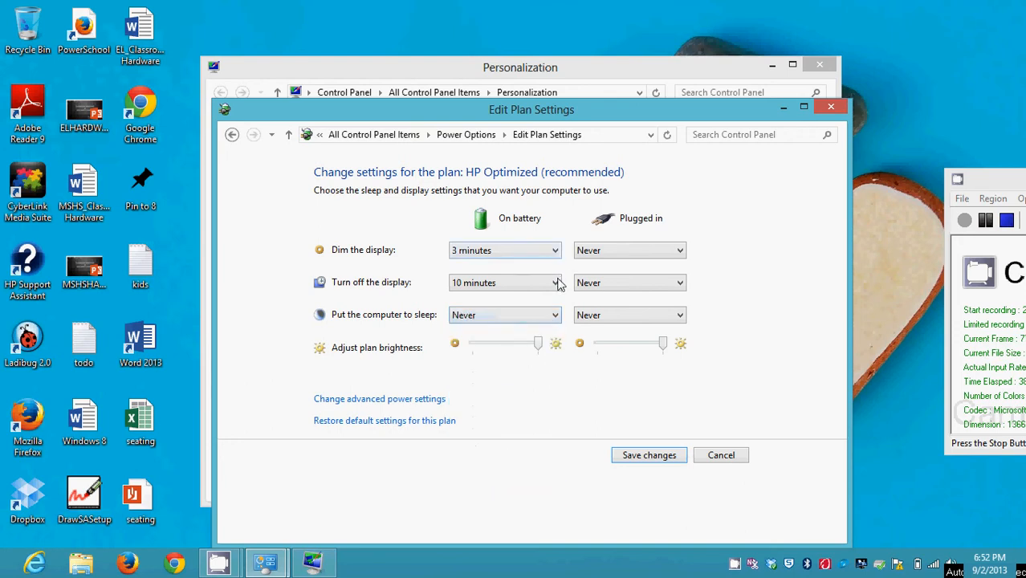
pyautogui.click(497, 283)
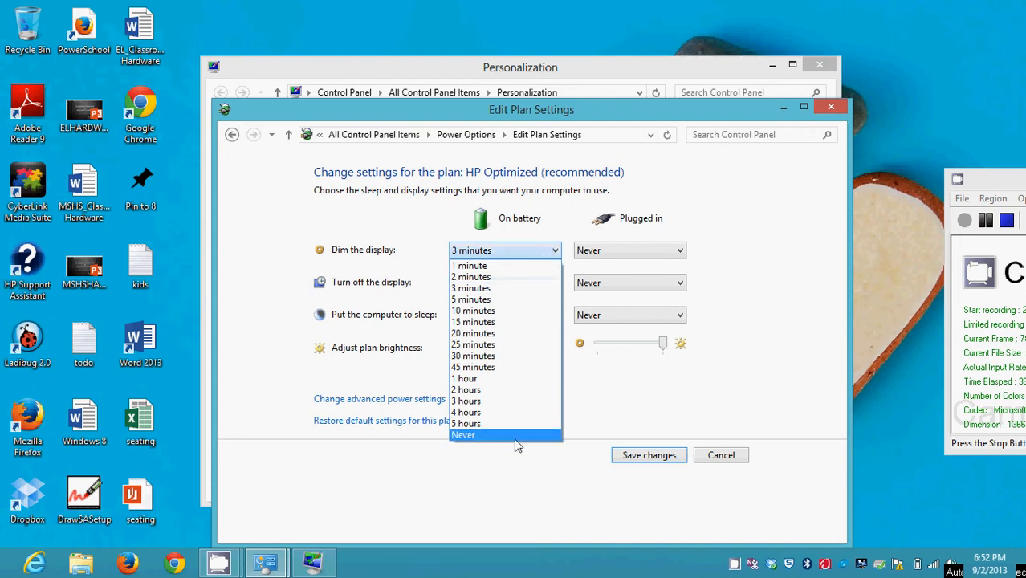
pyautogui.click(463, 434)
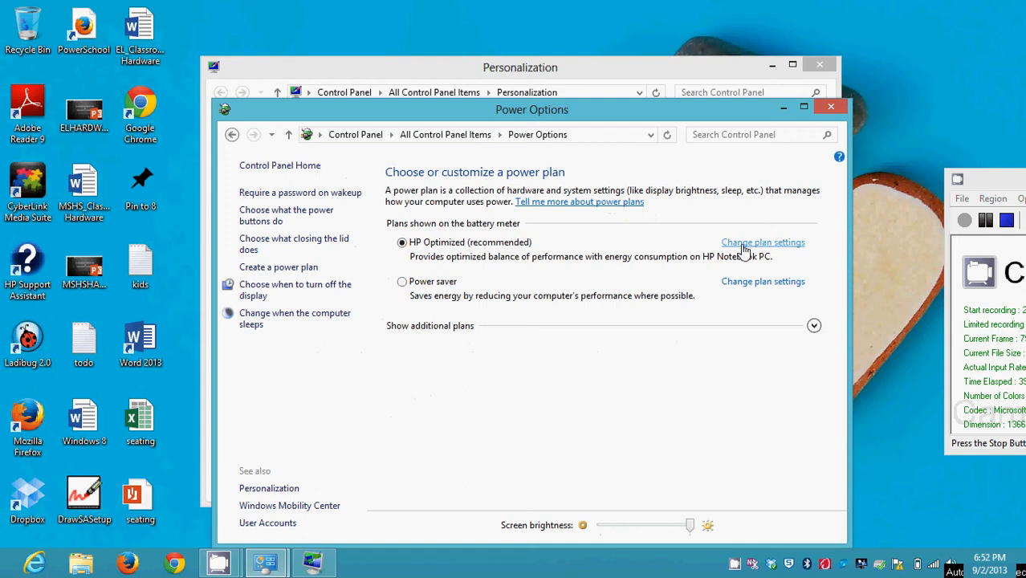
pyautogui.click(762, 241)
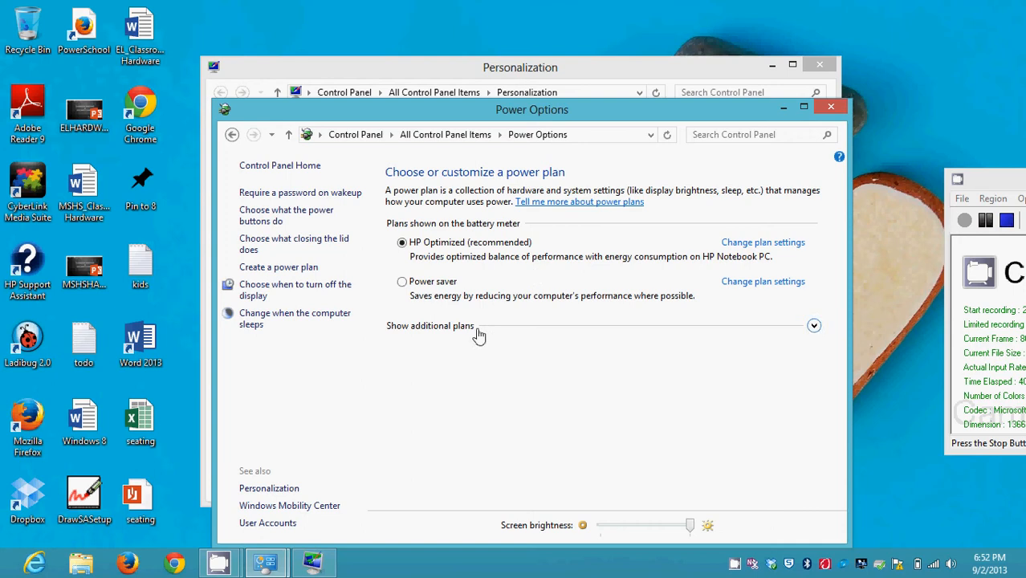
pyautogui.moveTo(561, 232)
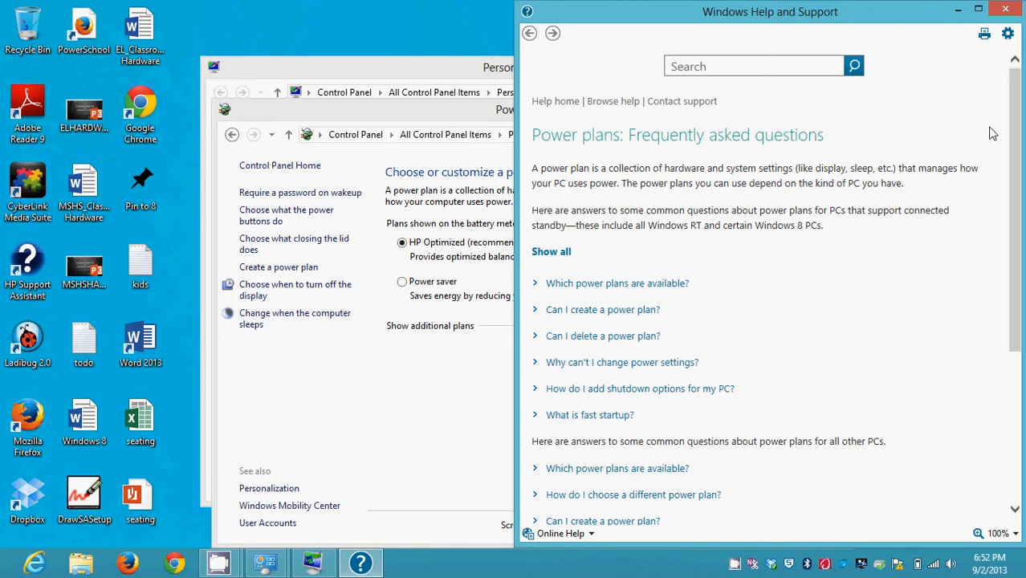
pyautogui.click(602, 308)
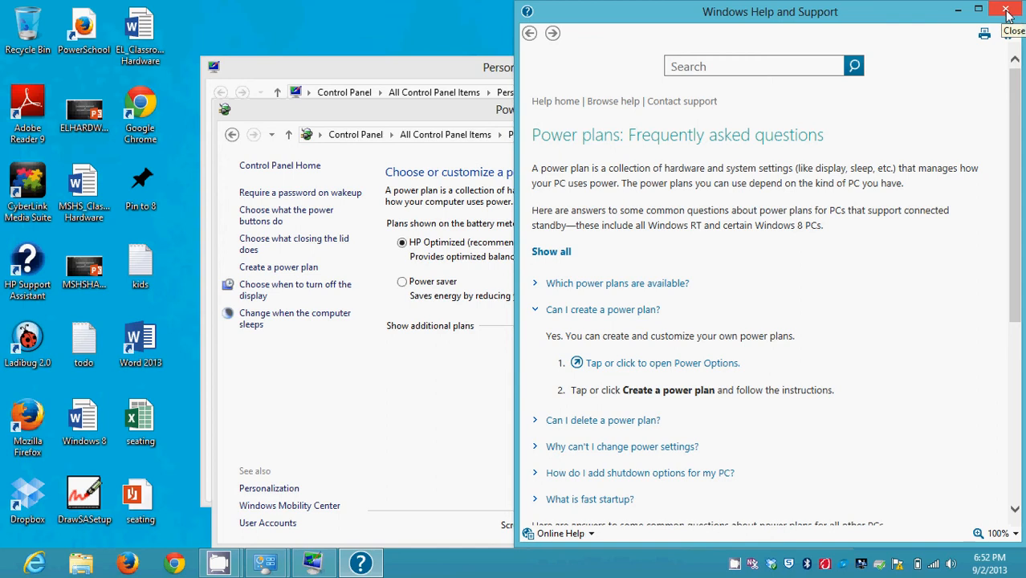
pyautogui.click(1005, 10)
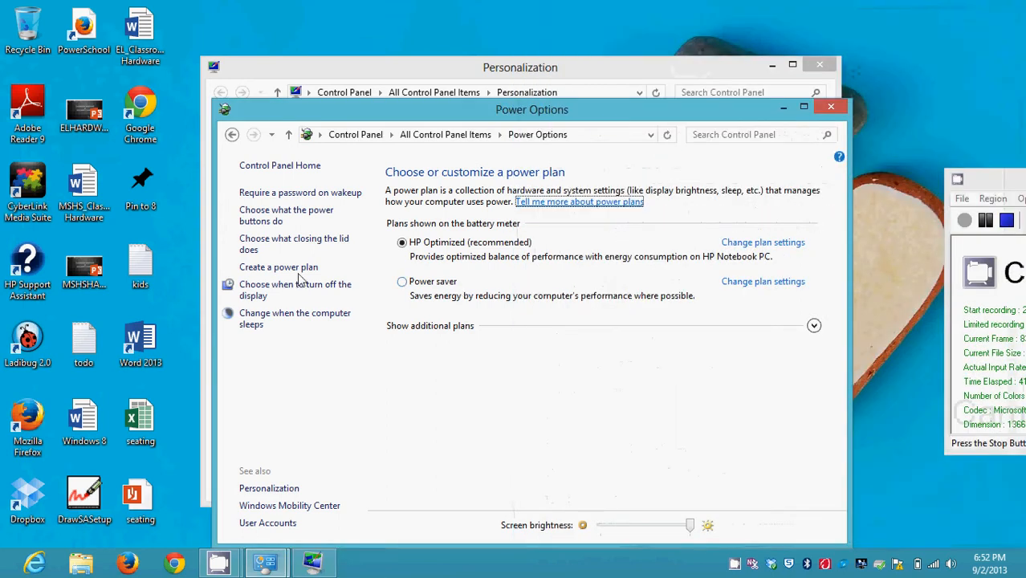
# Create a new power plan named 'Phil's Power Plan' and save it as the active plan.
pyautogui.click(278, 267)
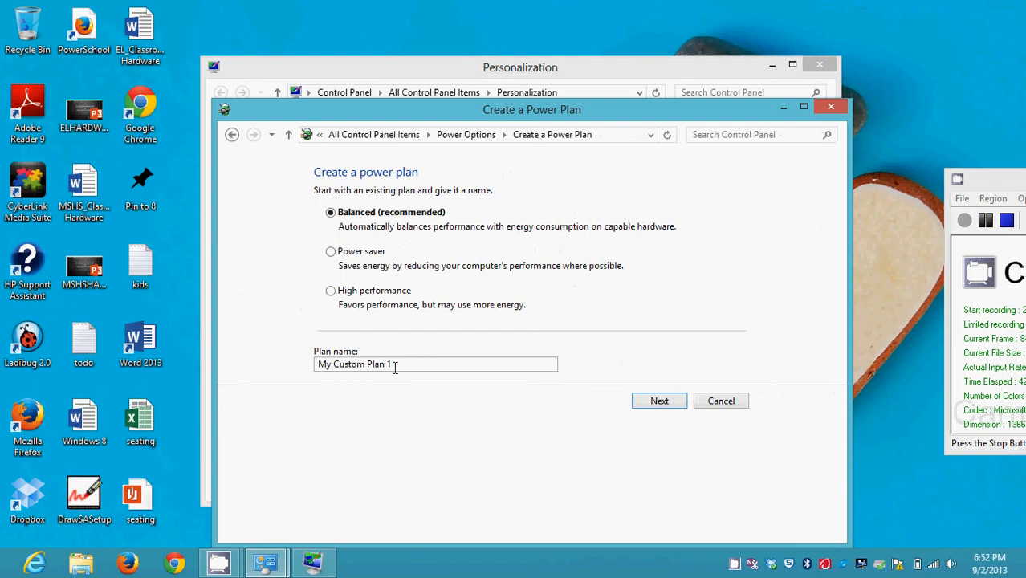
pyautogui.tripleClick(353, 363)
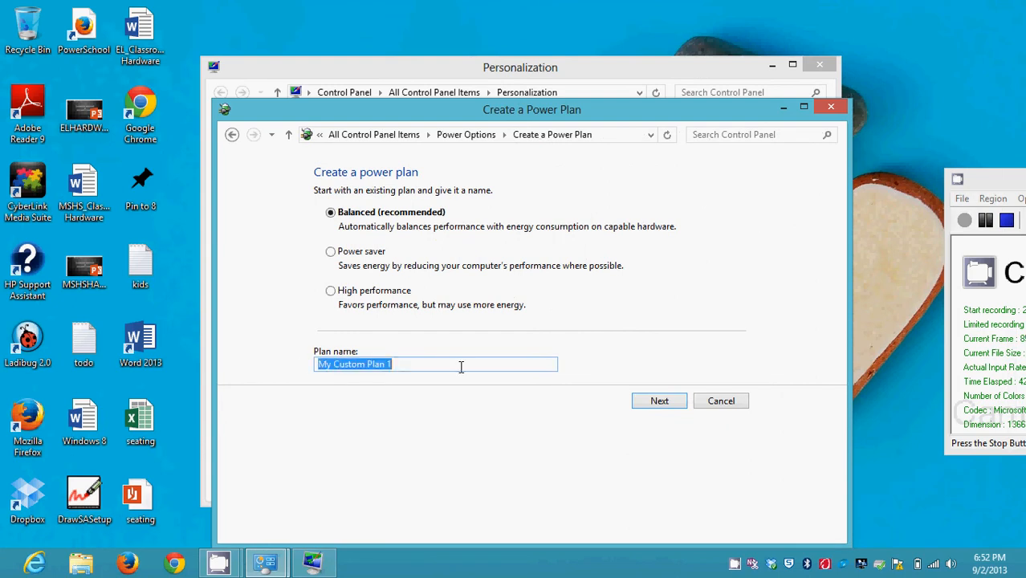
pyautogui.write('Phil')
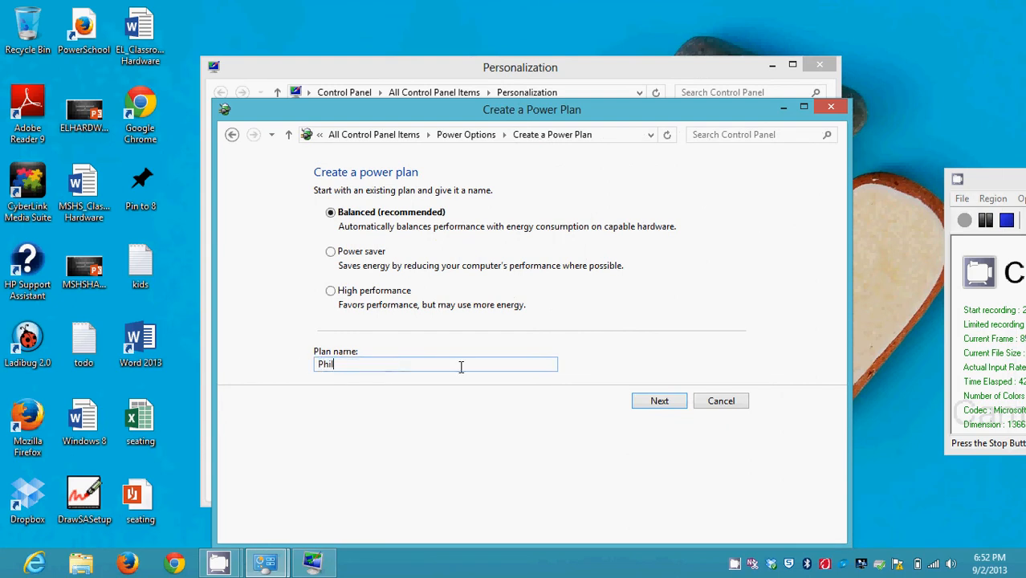
pyautogui.write("'s Power P")
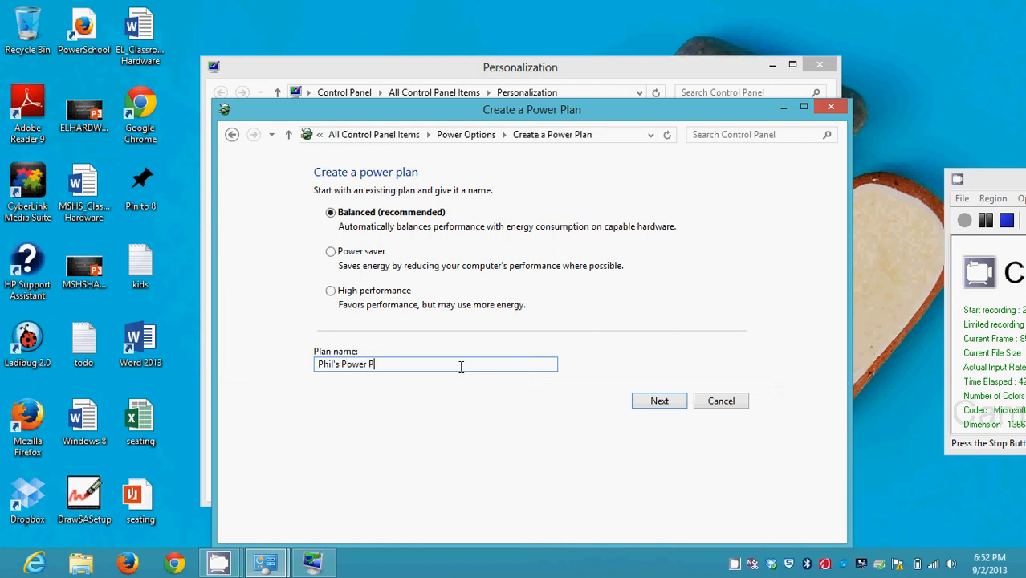
pyautogui.write('lan')
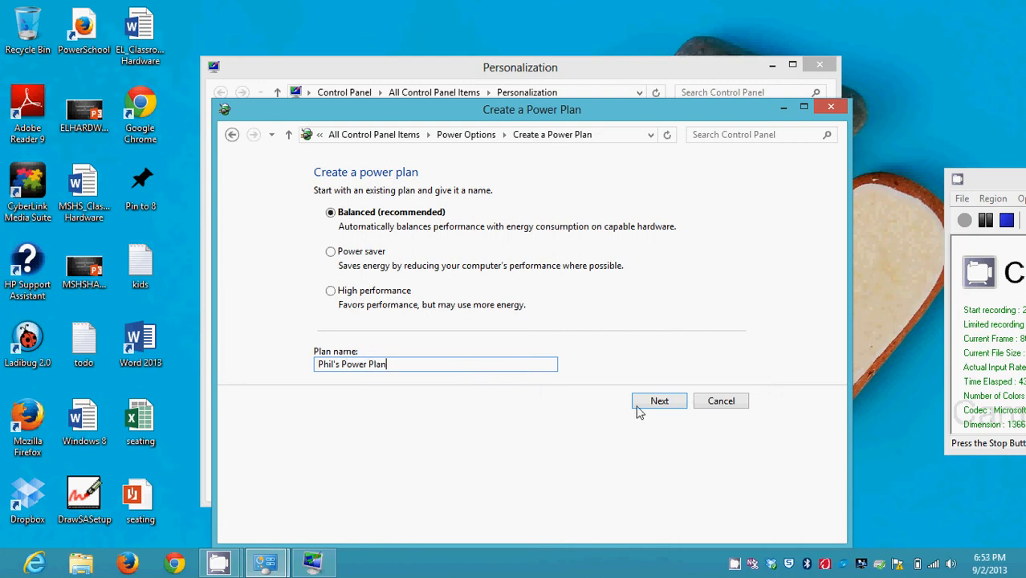
pyautogui.click(658, 401)
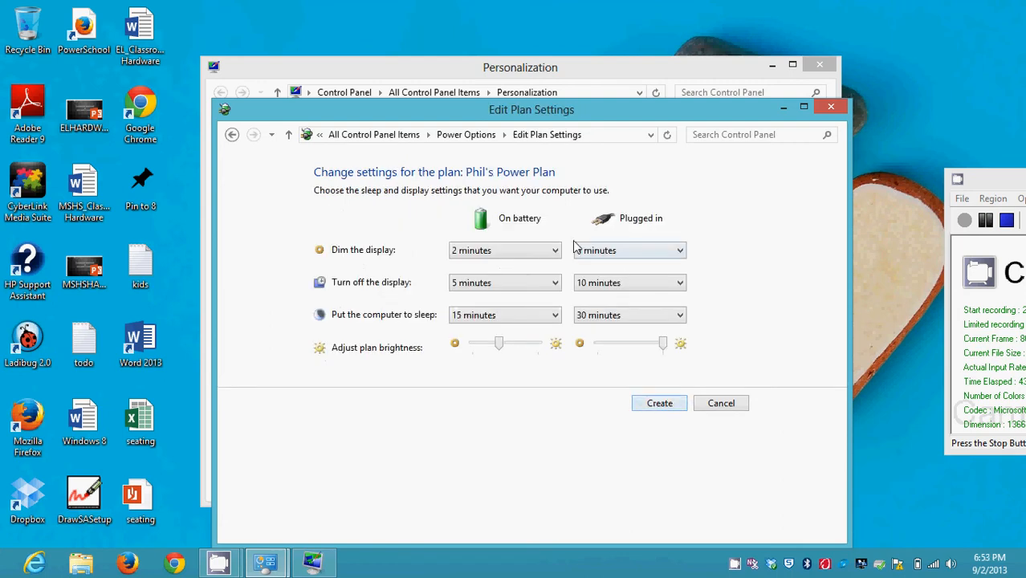
pyautogui.click(504, 250)
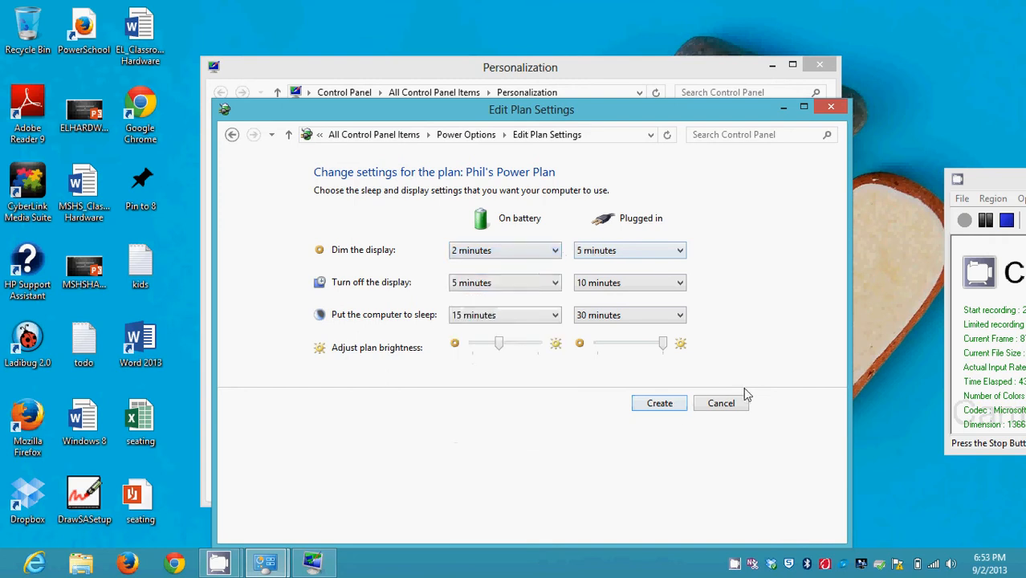
pyautogui.click(720, 403)
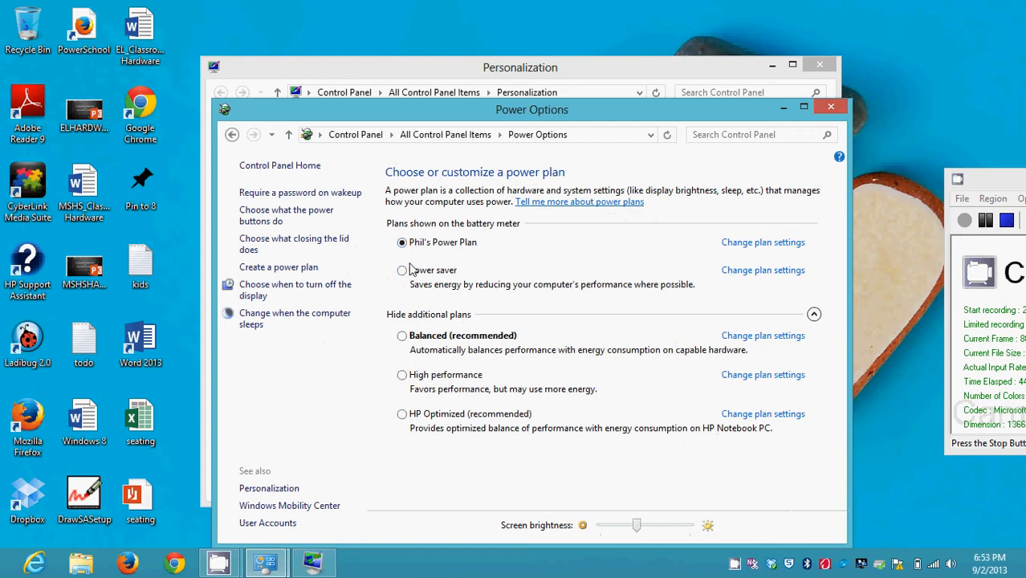
pyautogui.moveTo(402, 270)
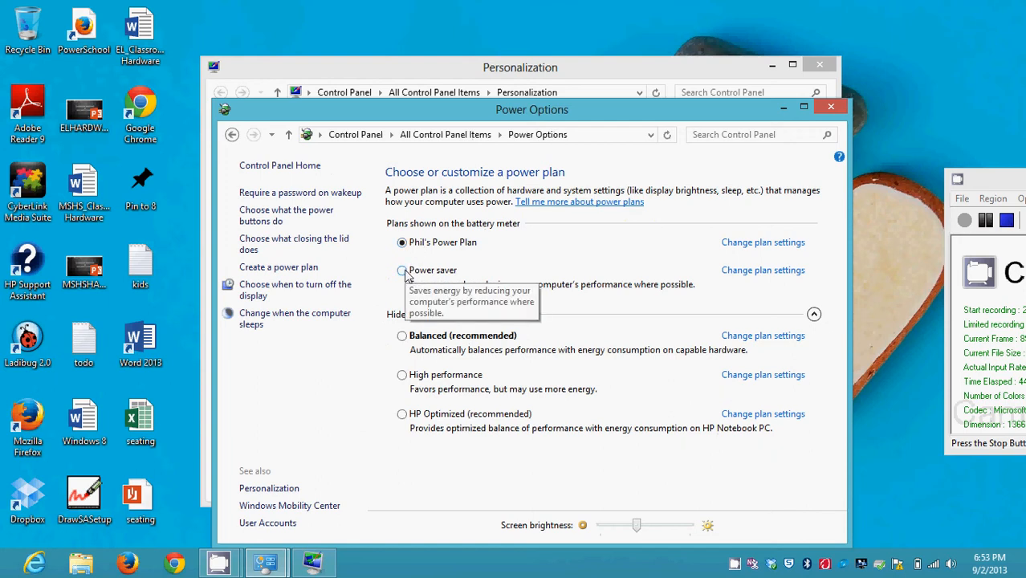
pyautogui.moveTo(458, 408)
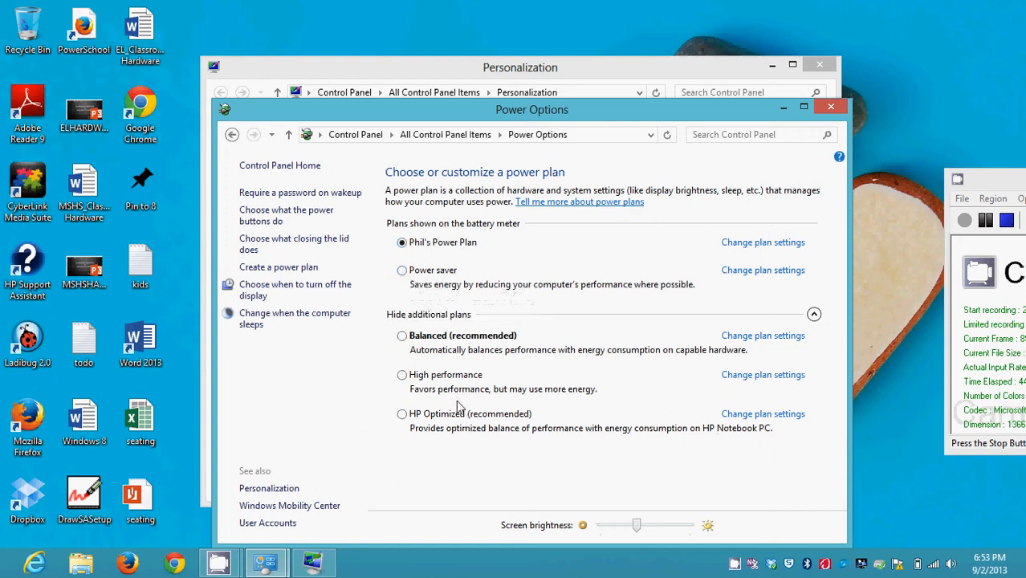
pyautogui.moveTo(403, 415)
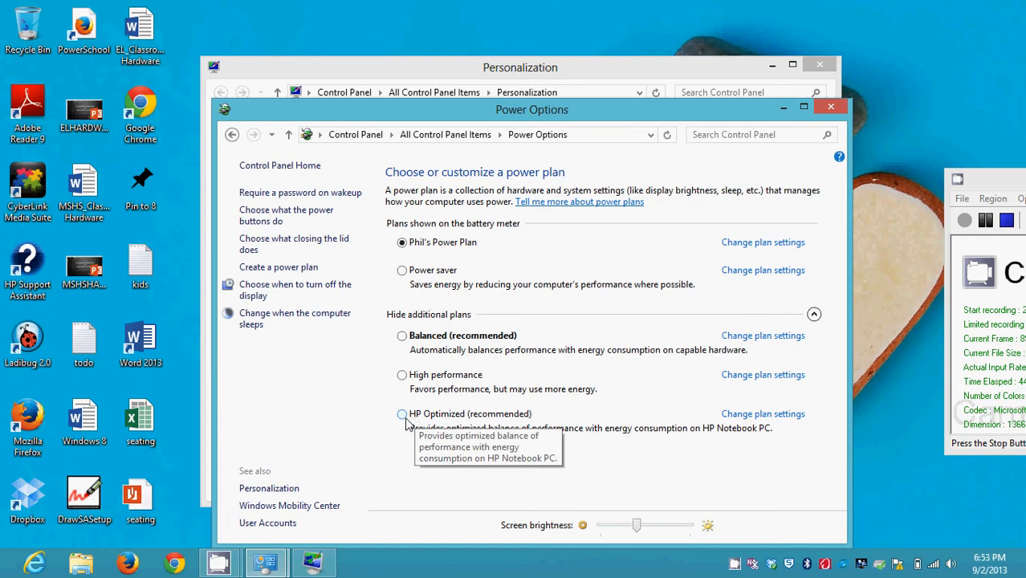
pyautogui.moveTo(444, 405)
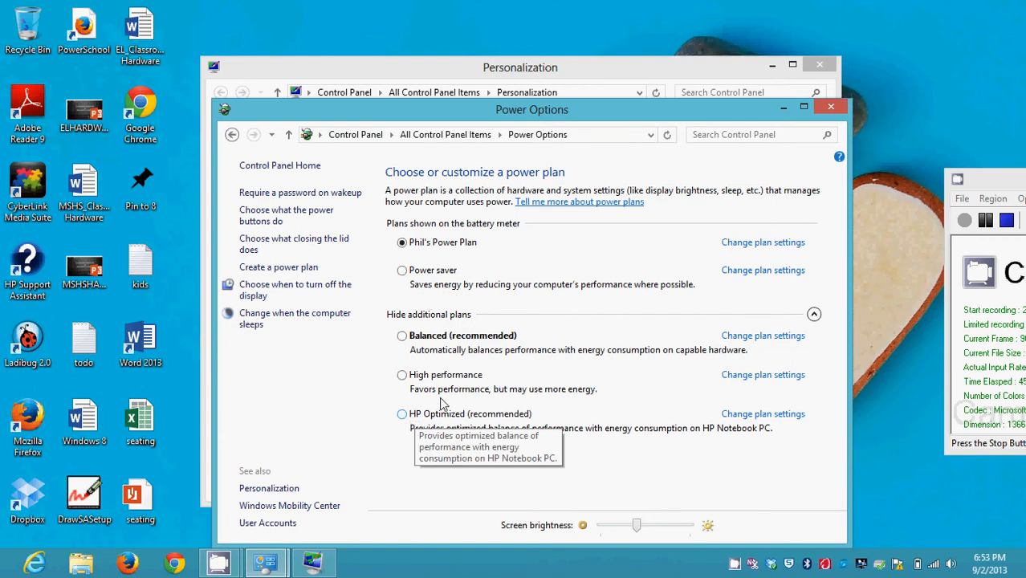
pyautogui.moveTo(456, 253)
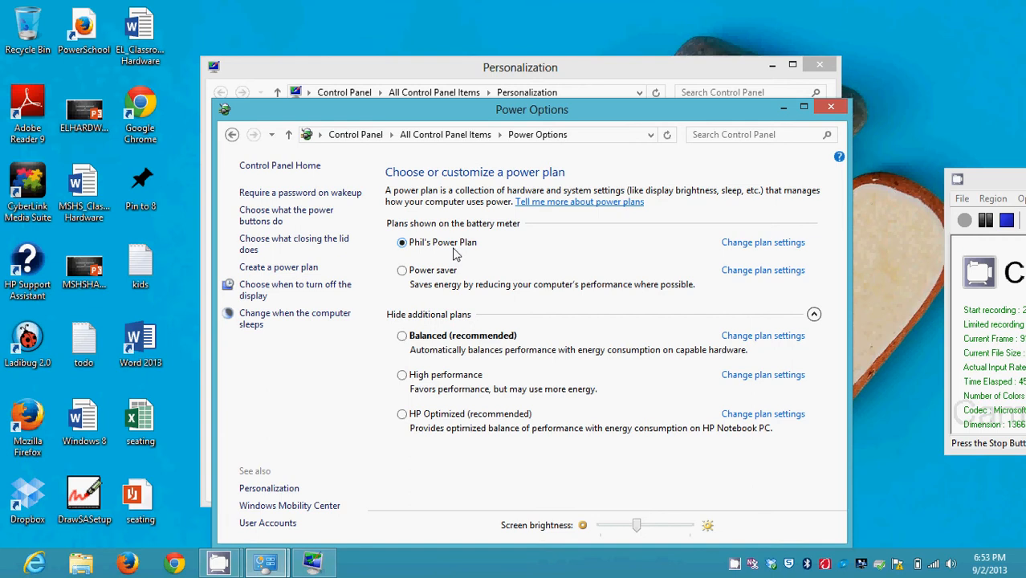
pyautogui.moveTo(469, 402)
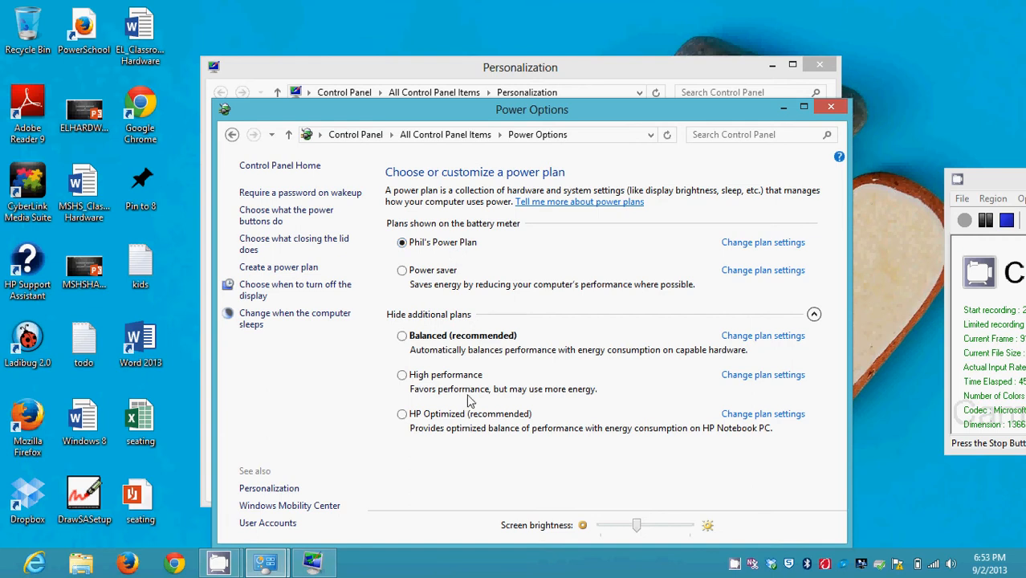
# Make HP Optimized the active plan, check its timers are Never, and cancel without changes.
pyautogui.click(402, 415)
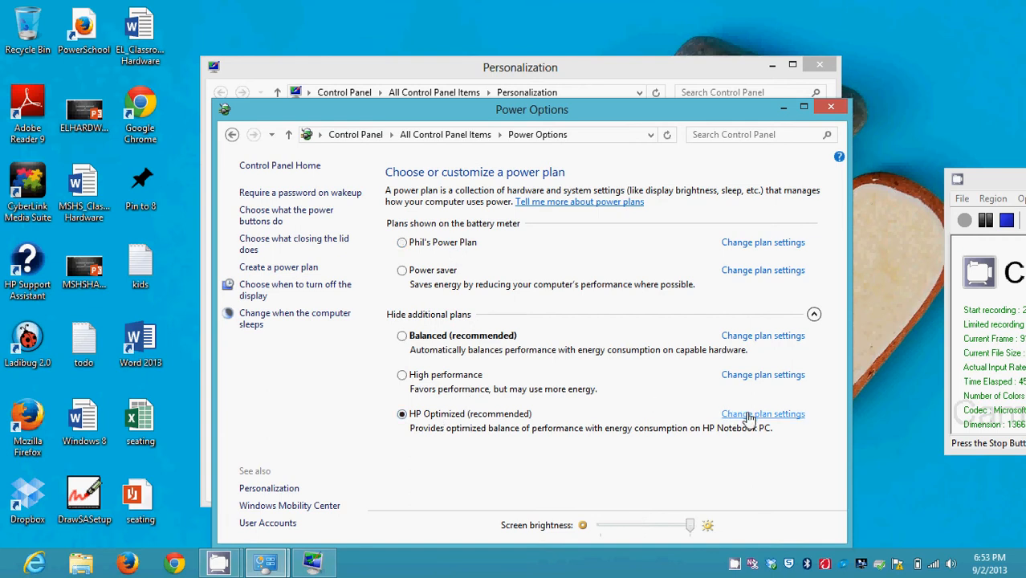
pyautogui.click(761, 414)
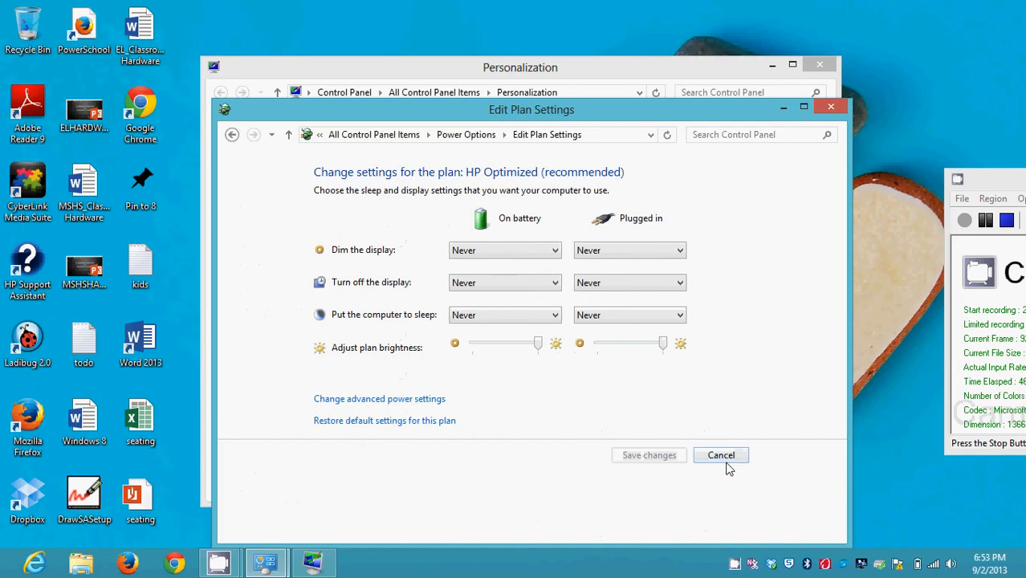
pyautogui.click(719, 456)
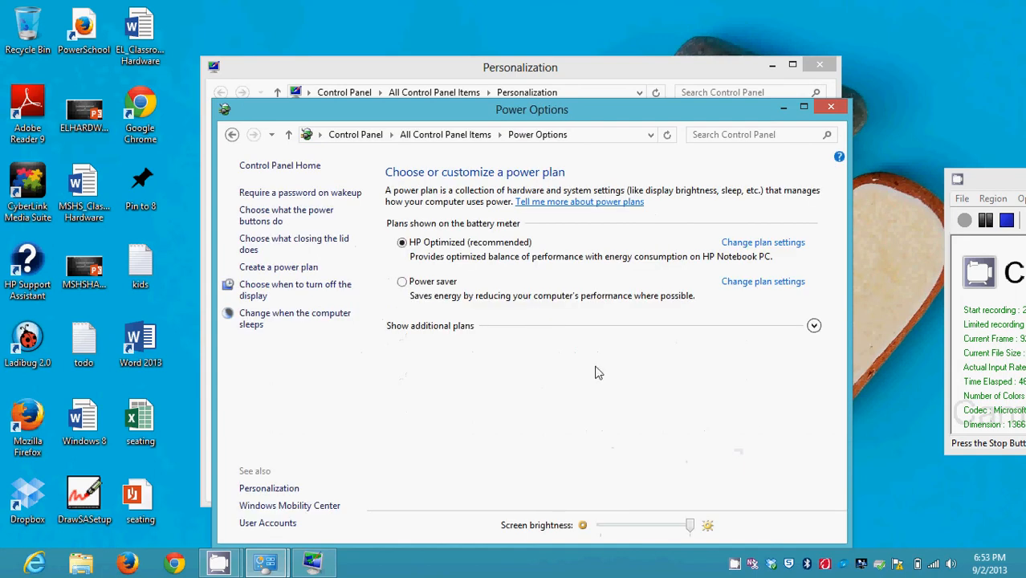
pyautogui.moveTo(612, 282)
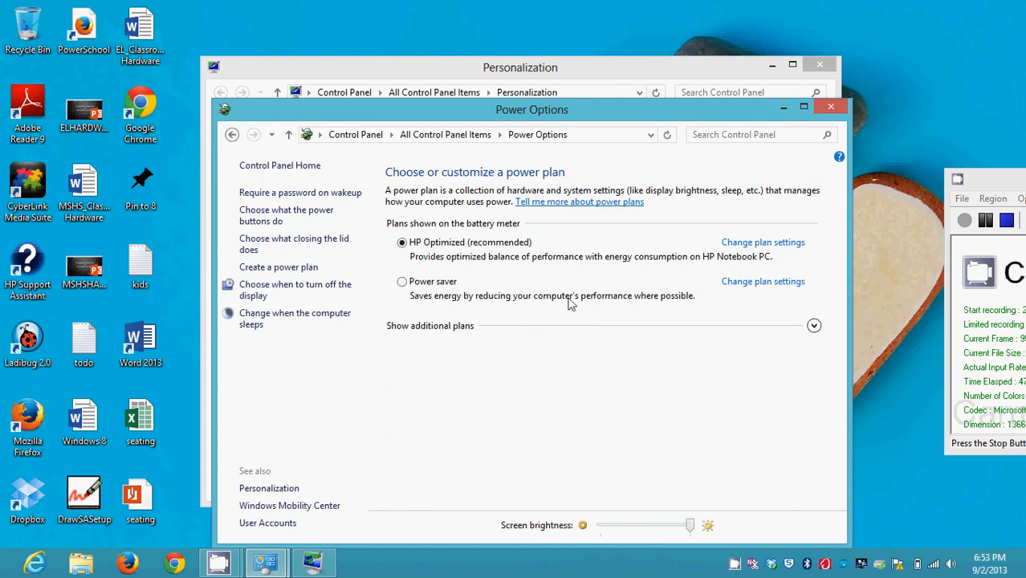
pyautogui.moveTo(372, 305)
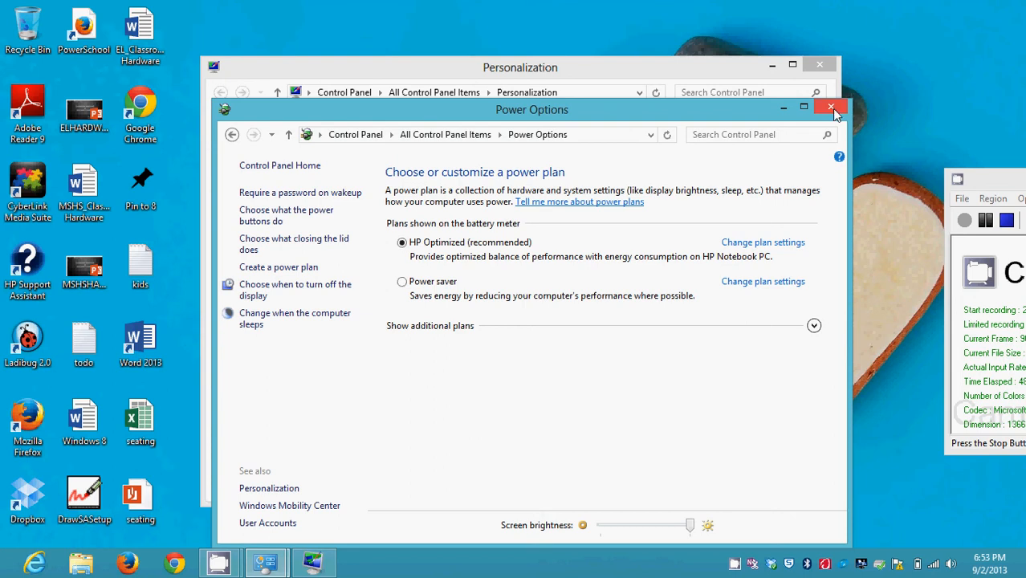
# Close Power Options, confirm the (None) screen saver with OK, and close Personalization to the desktop.
pyautogui.click(830, 106)
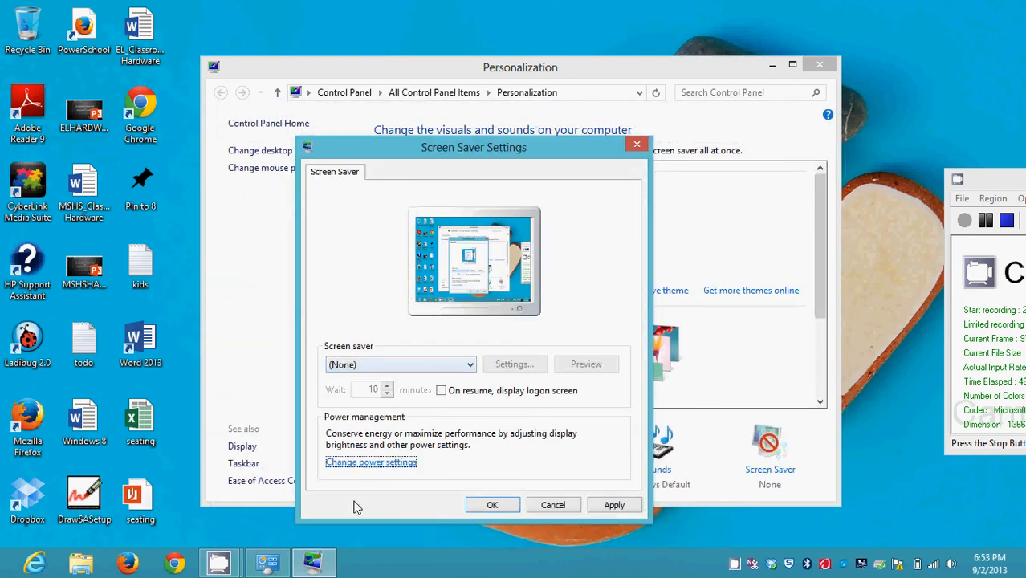
pyautogui.moveTo(609, 493)
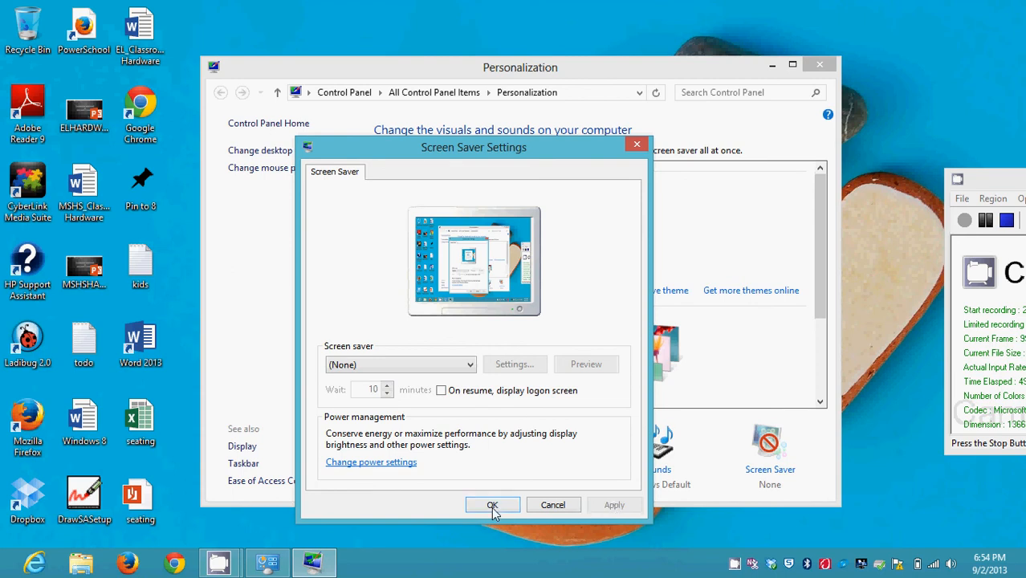
pyautogui.click(492, 504)
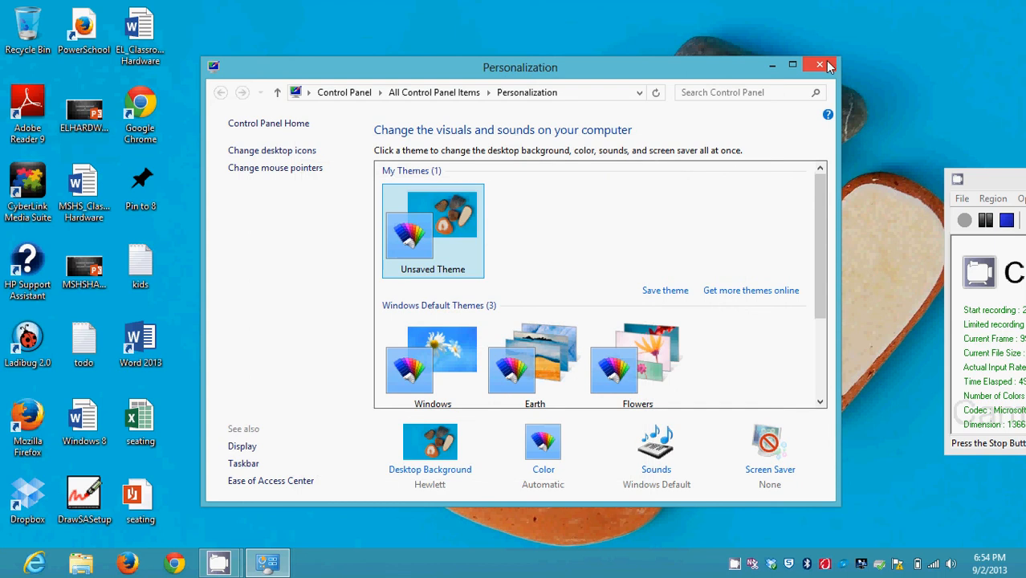
pyautogui.click(819, 64)
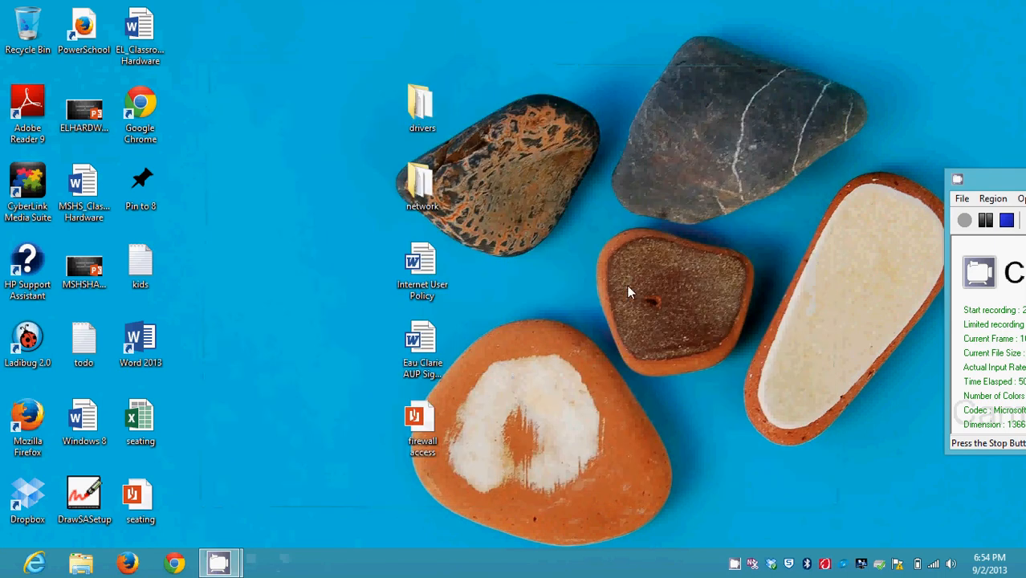
pyautogui.moveTo(650, 212)
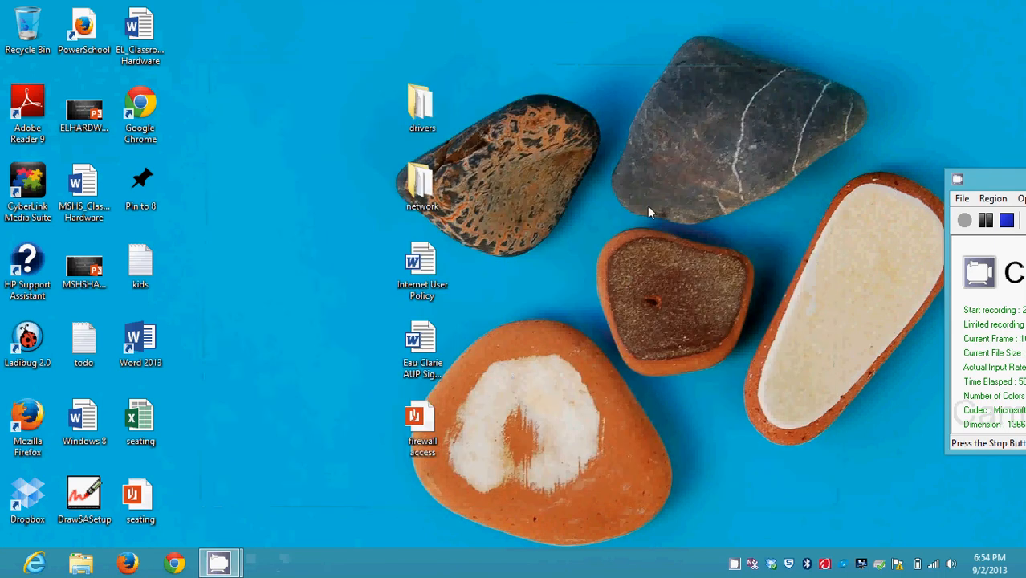
pyautogui.moveTo(538, 240)
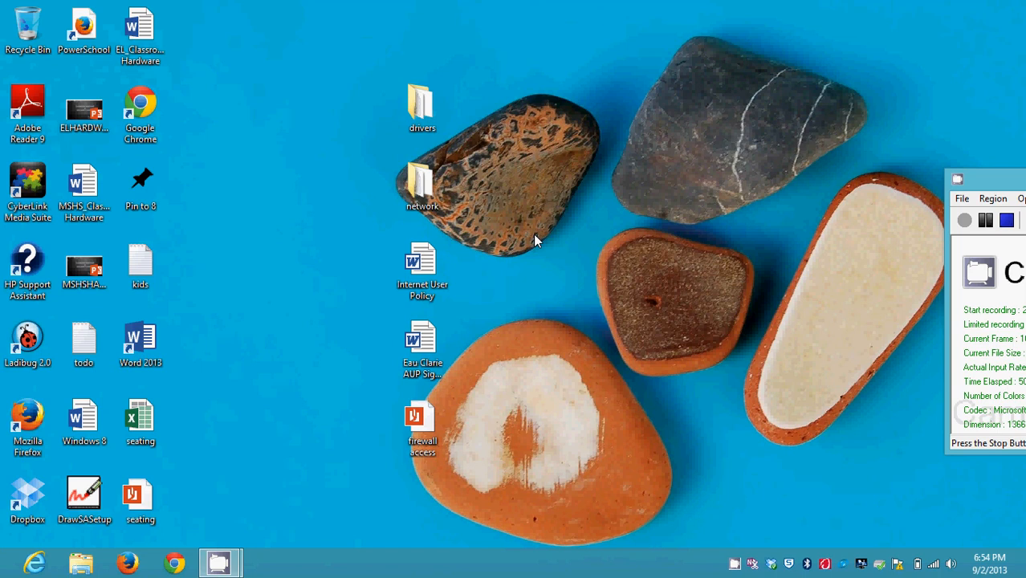
pyautogui.moveTo(719, 216)
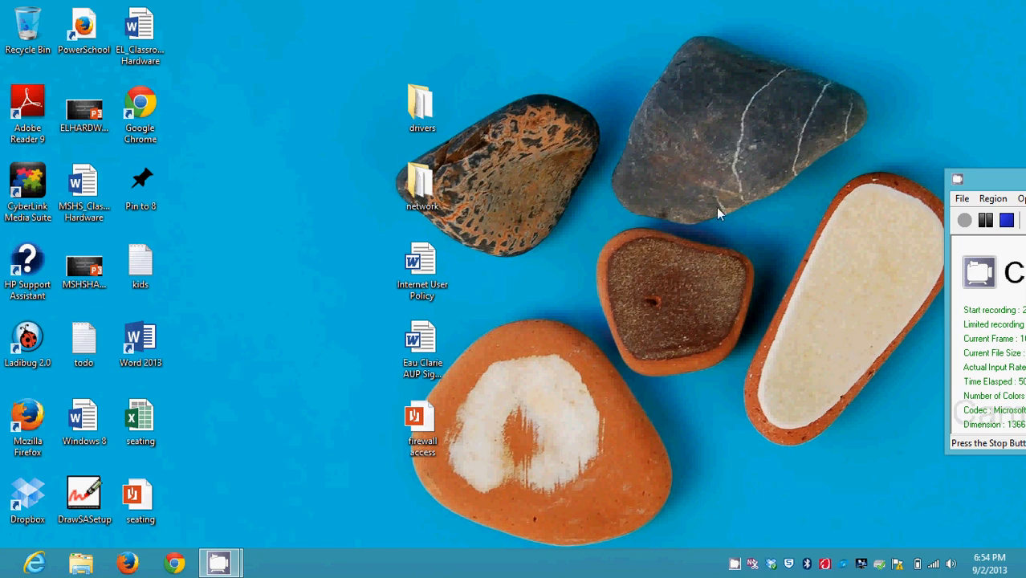
# Drag the CamStudio recorder window from the right edge to near the screen centre.
pyautogui.moveTo(987, 180); pyautogui.dragTo(789, 93)
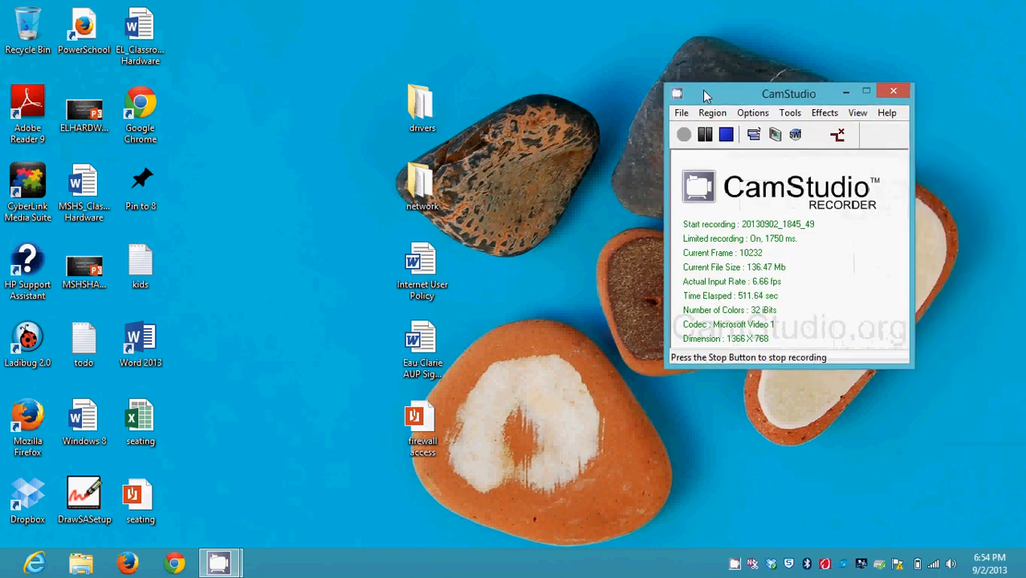
pyautogui.moveTo(787, 93); pyautogui.dragTo(624, 74)
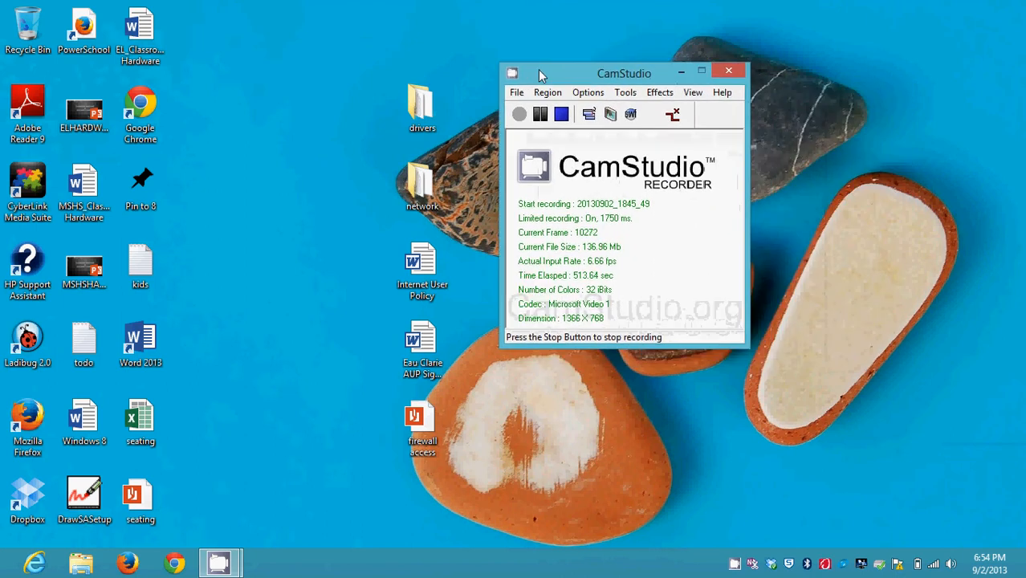